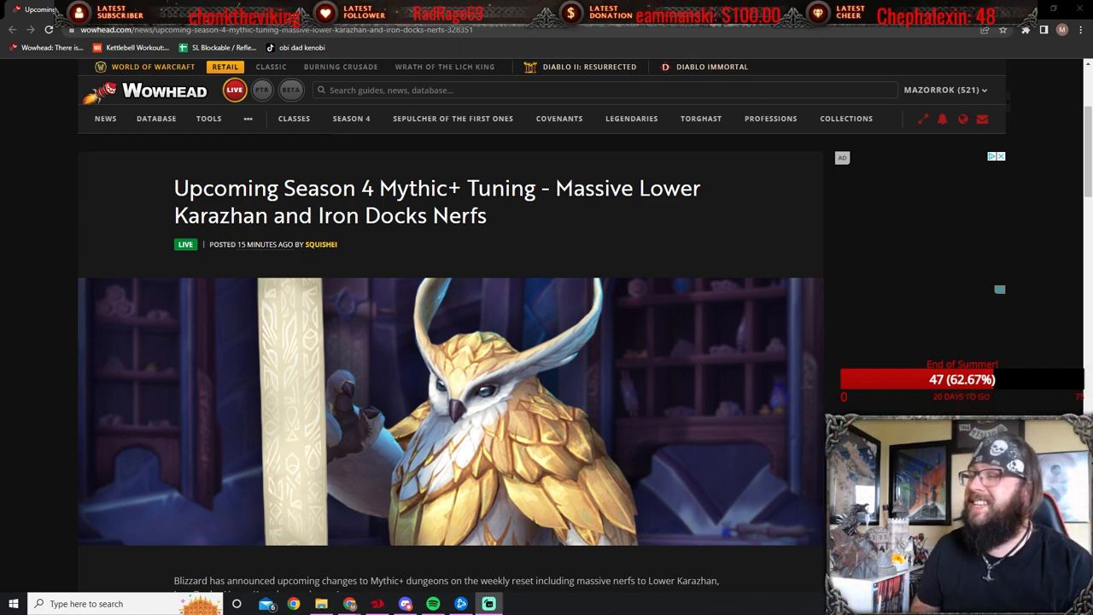
mouse_move(502, 330)
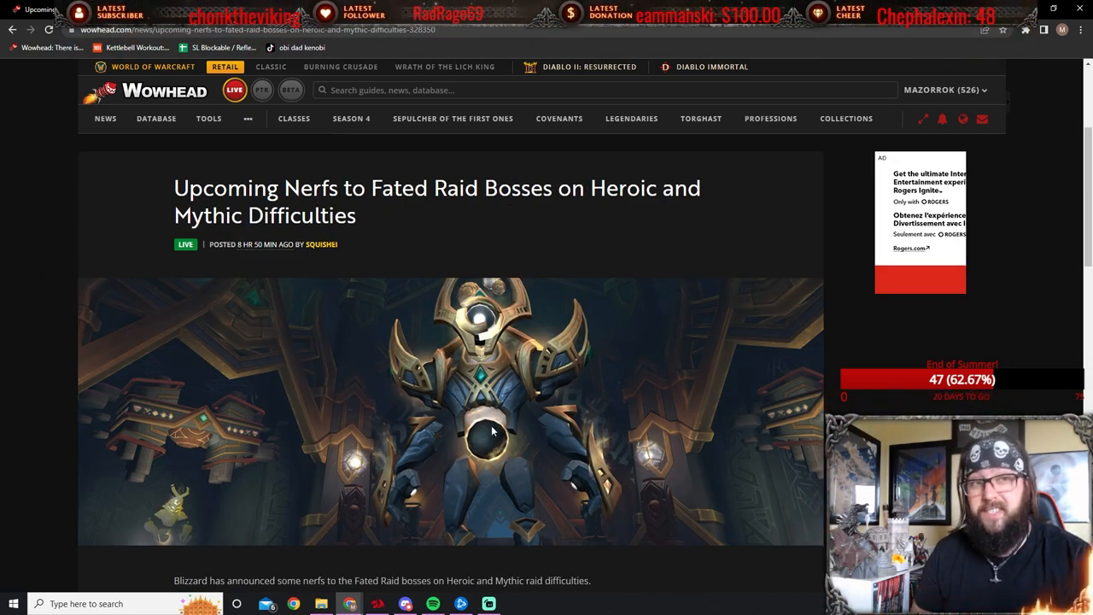
Scroll the Fated raid nerf article down to the developers' note on the health reduction
scroll("down", 3)
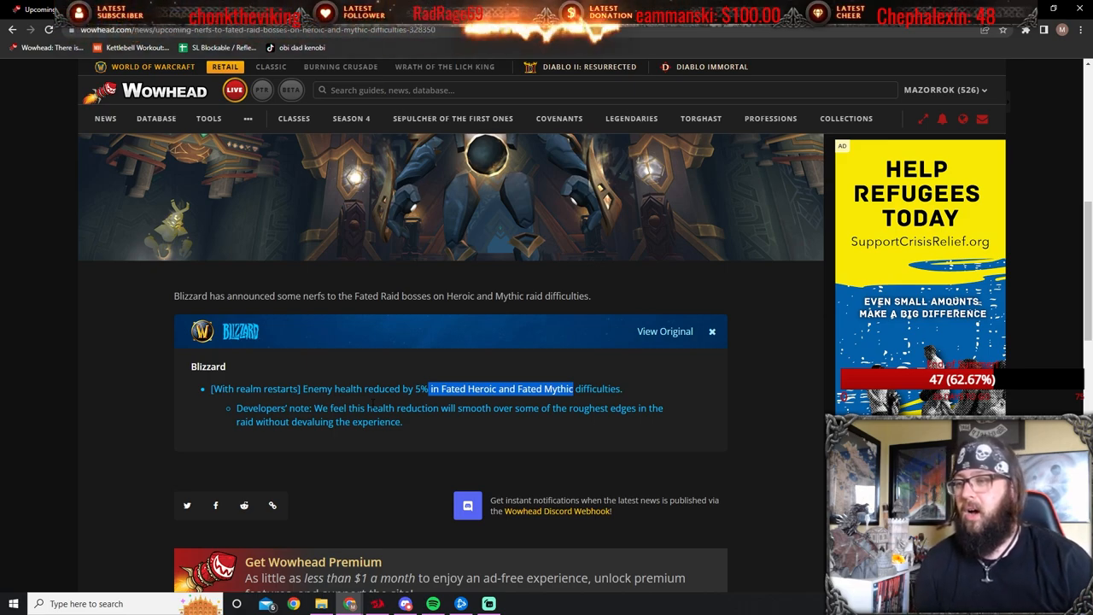
mouse_move(508, 451)
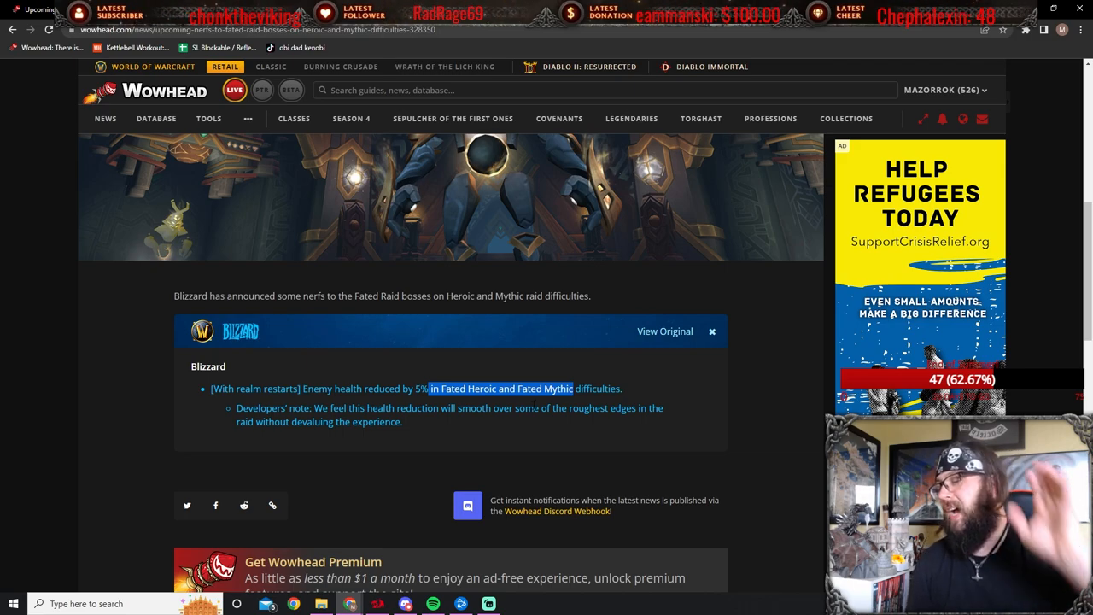
mouse_move(471, 238)
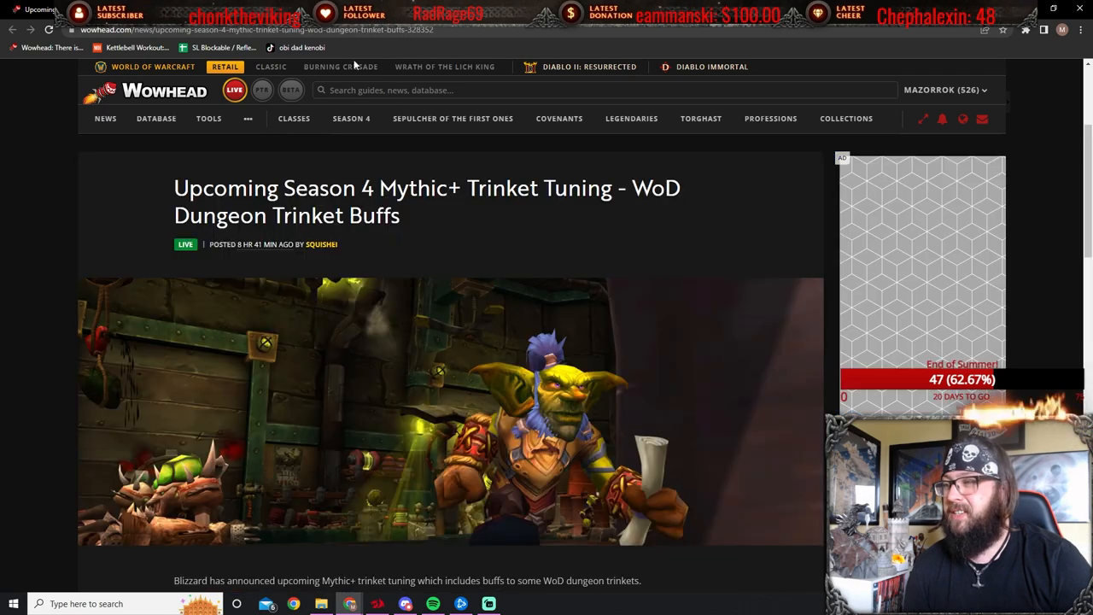
Scroll to the Items and Rewards list and highlight the 96% Versatility increase
scroll("down", 3)
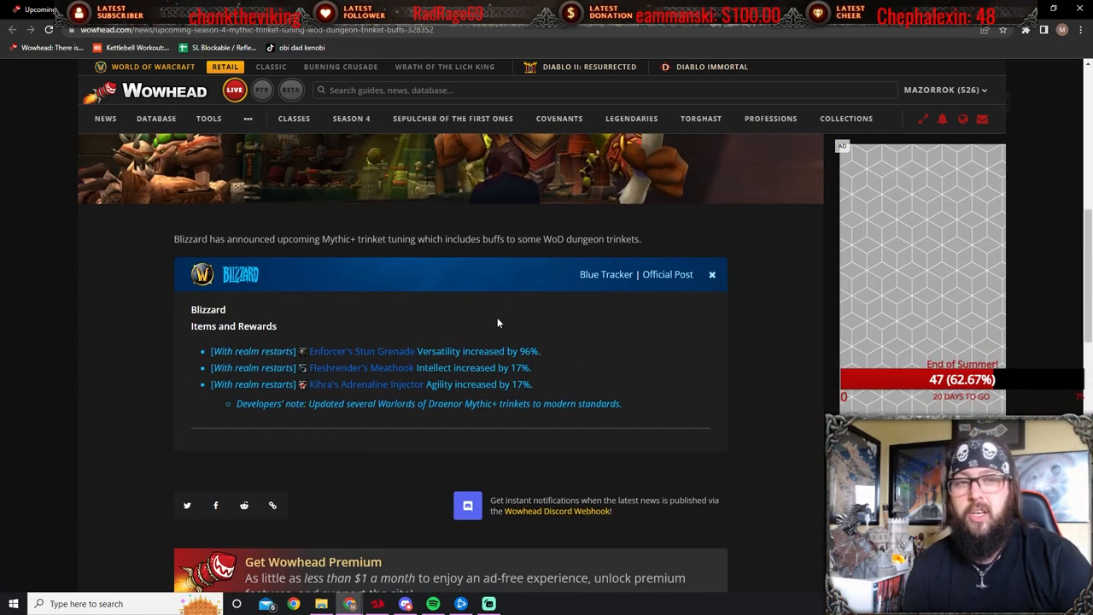
mouse_move(510, 339)
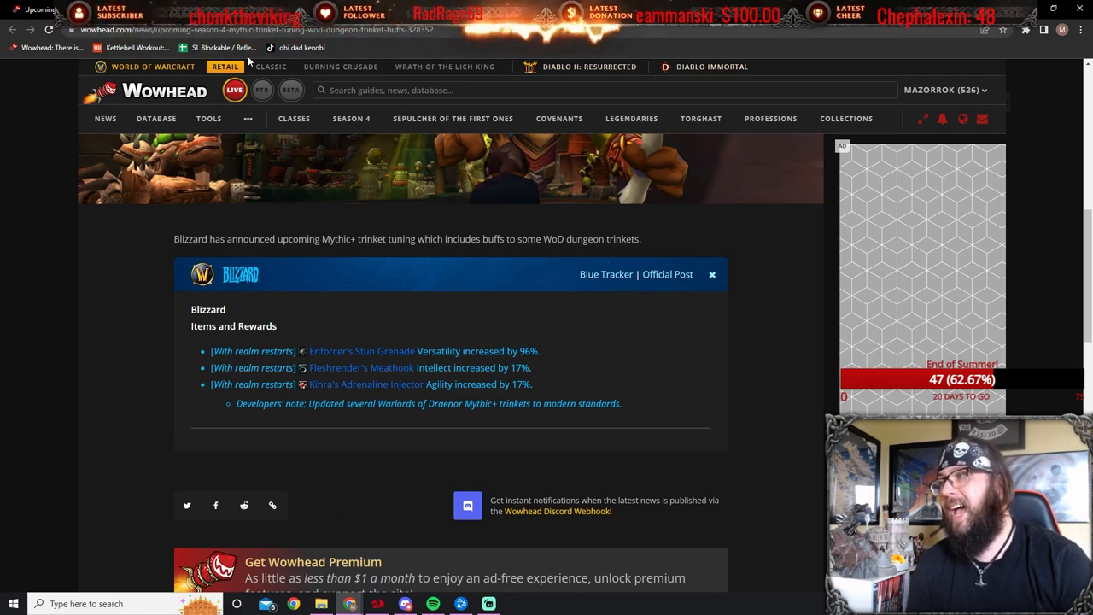
scroll("down", 3)
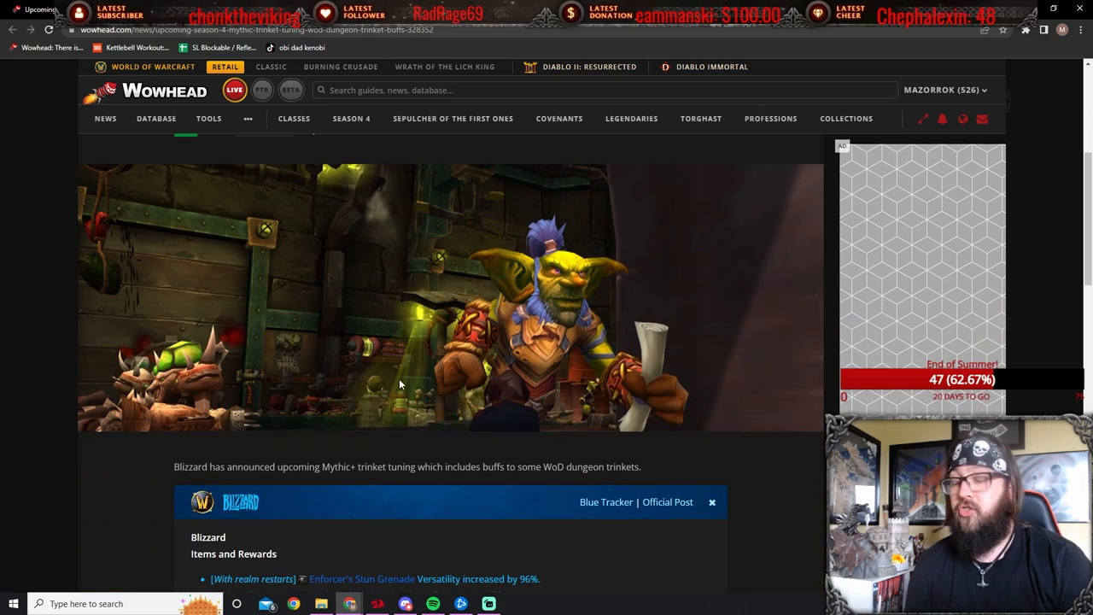
scroll("down", 3)
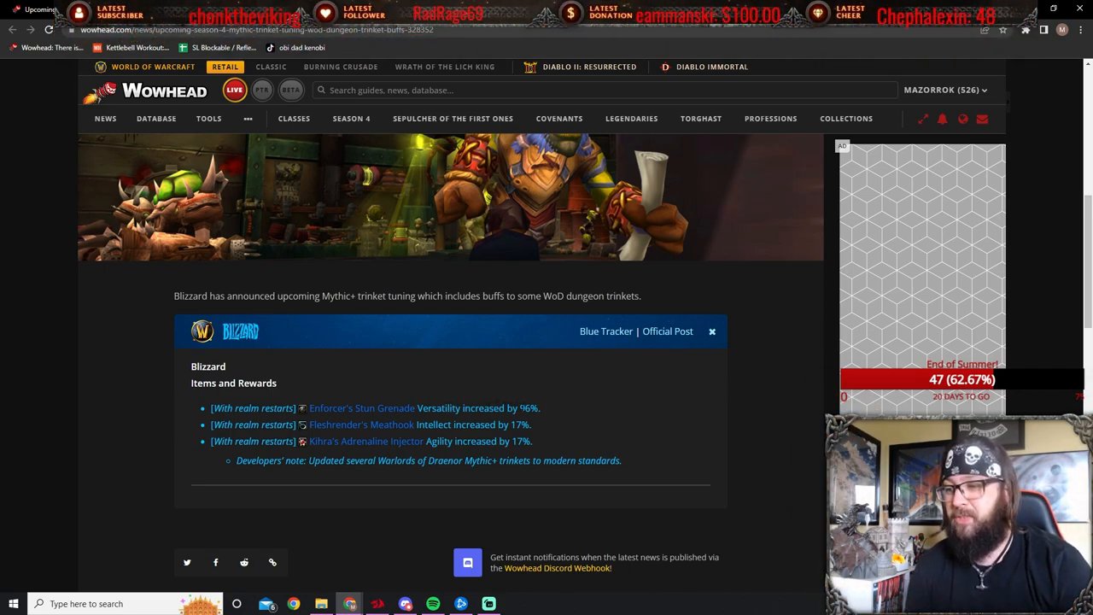
double_click(528, 407)
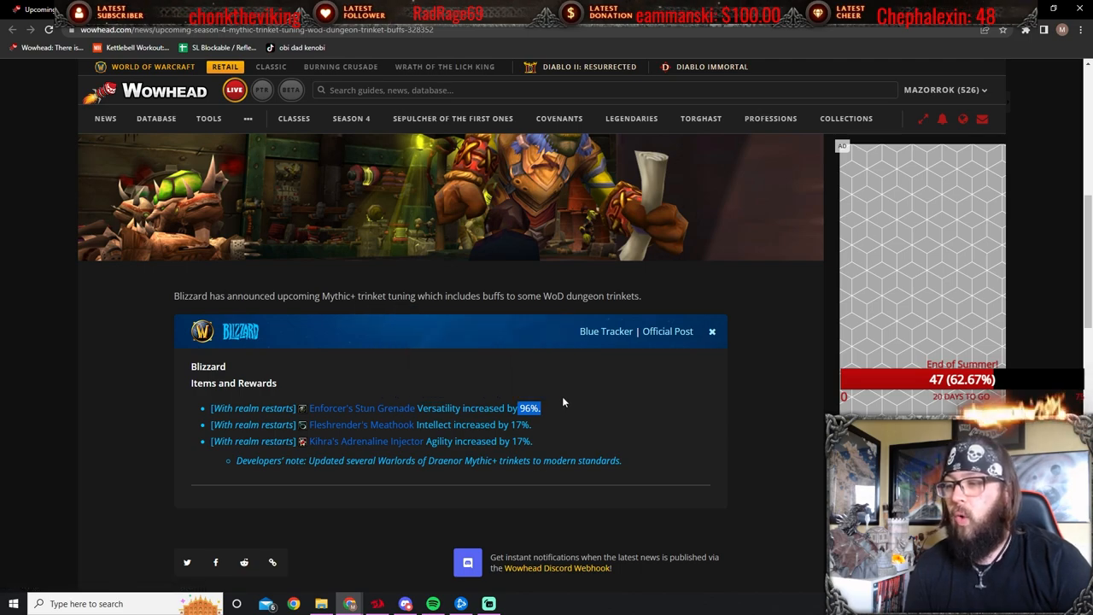
mouse_move(362, 407)
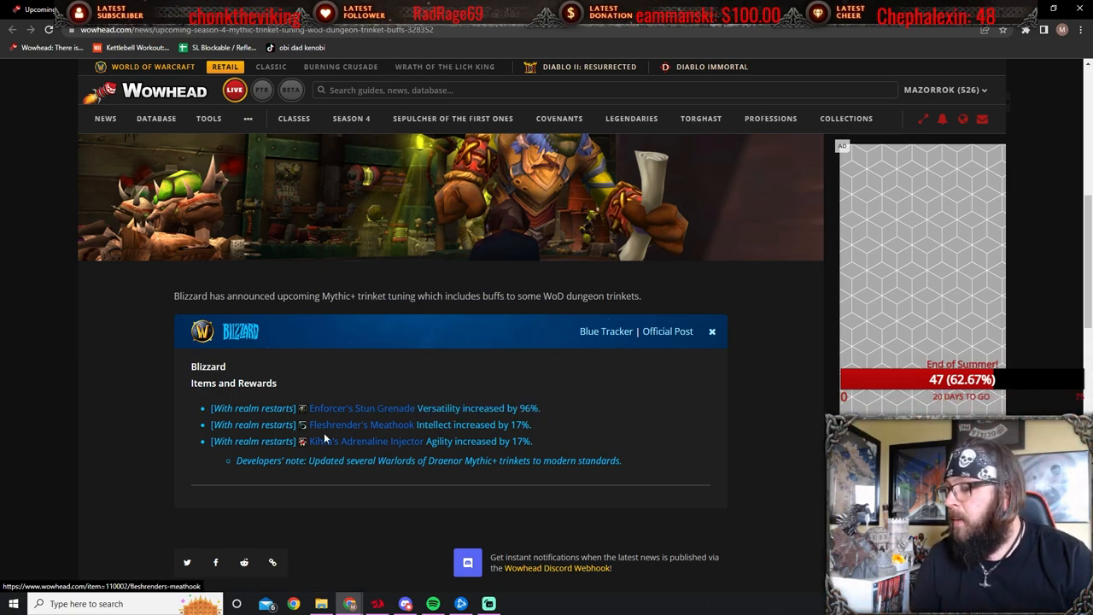
mouse_move(361, 425)
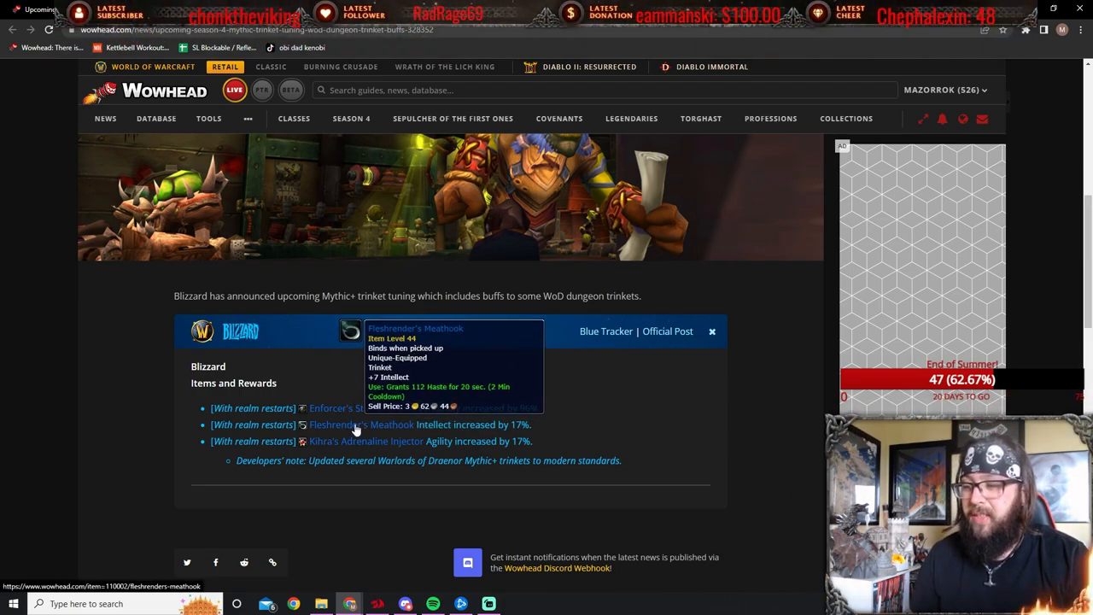
mouse_move(564, 431)
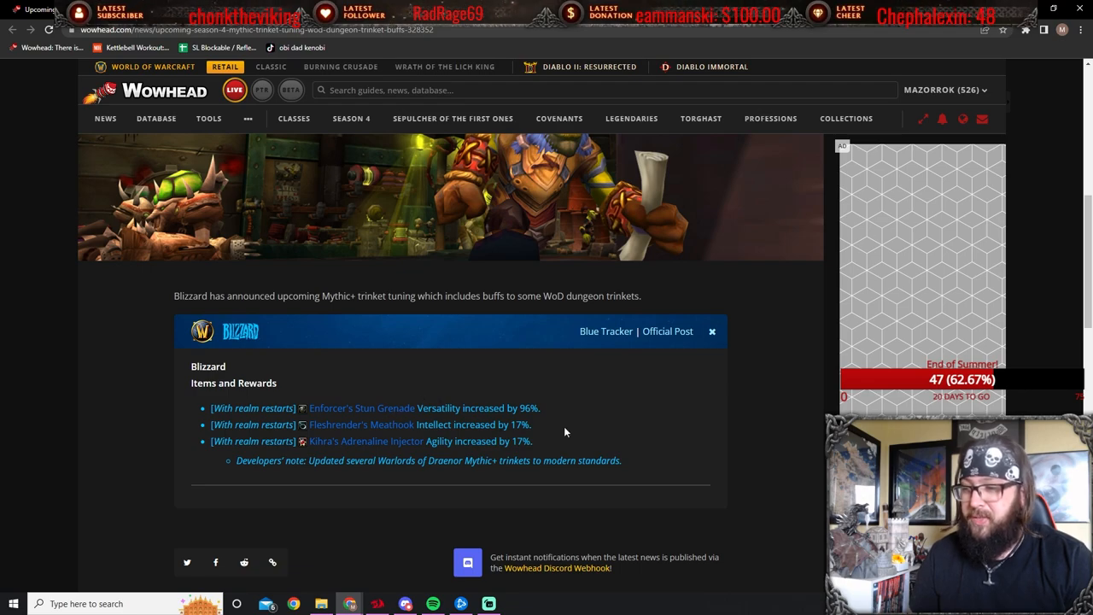
mouse_move(361, 424)
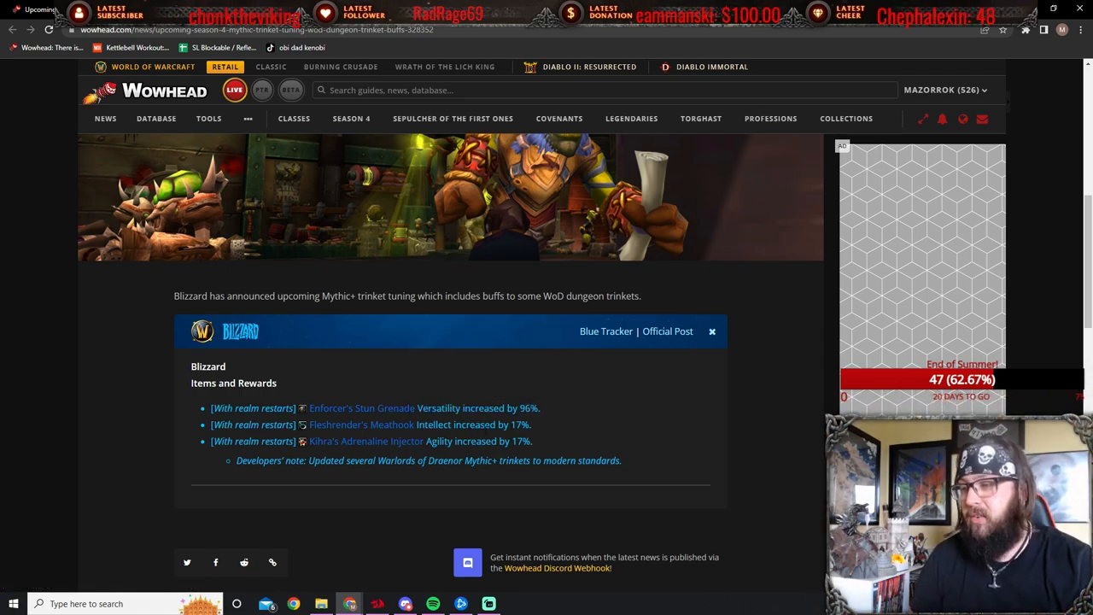
Highlight the 'Agility increased by 17%' trinket buff line
left_click_drag(426, 441, 532, 441)
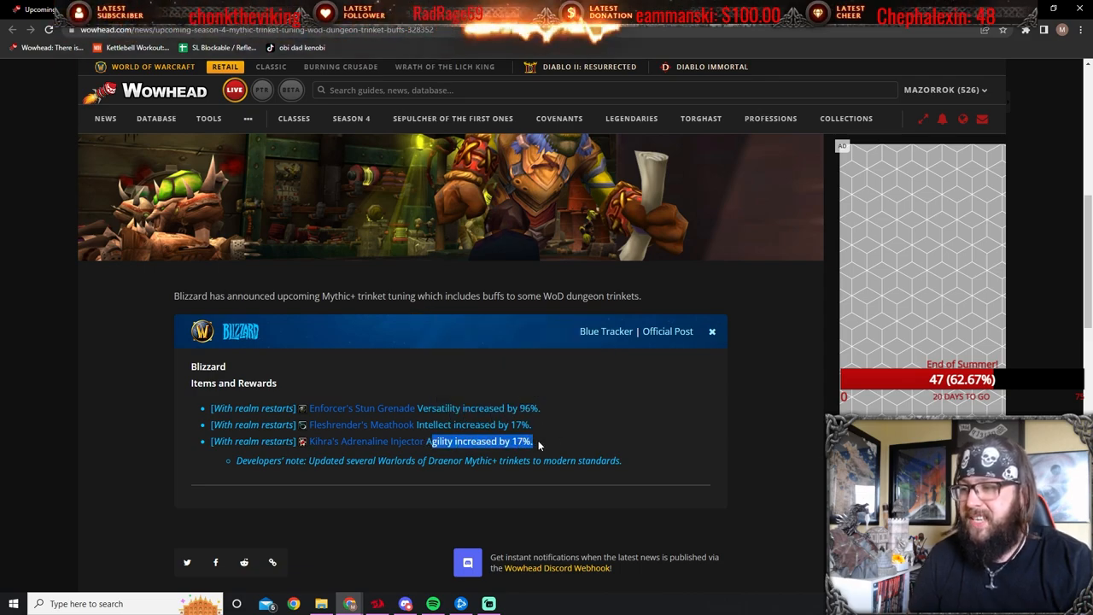
mouse_move(366, 441)
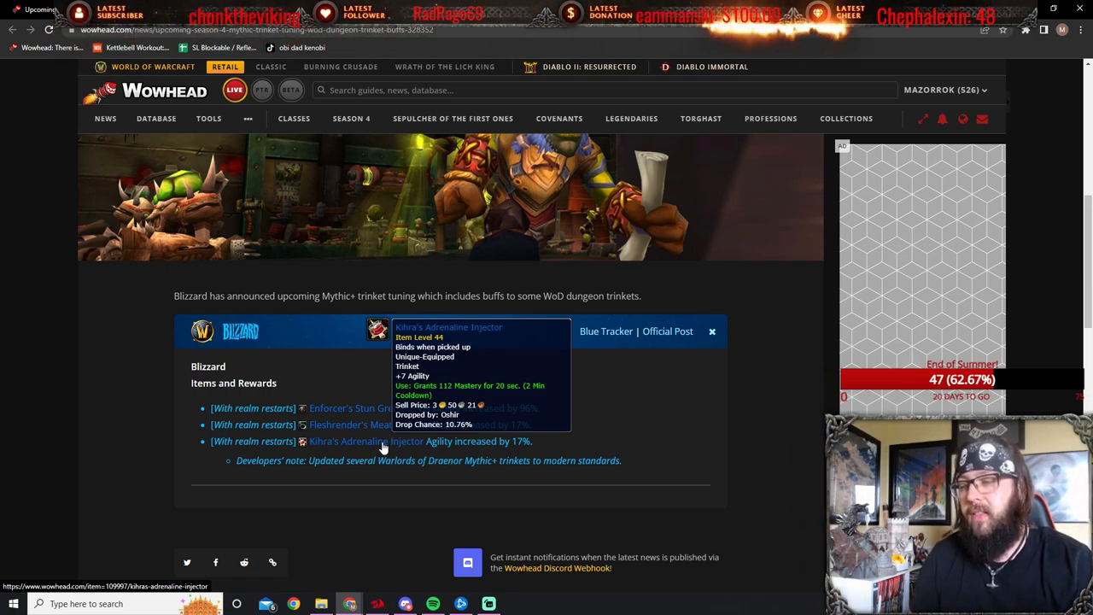
mouse_move(274, 404)
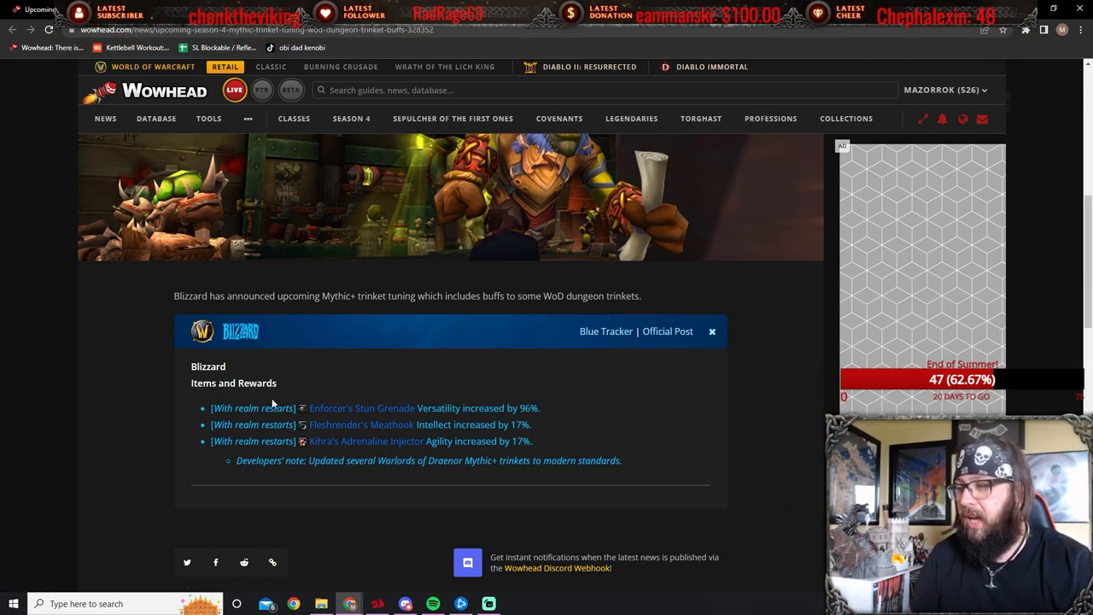
mouse_move(361, 407)
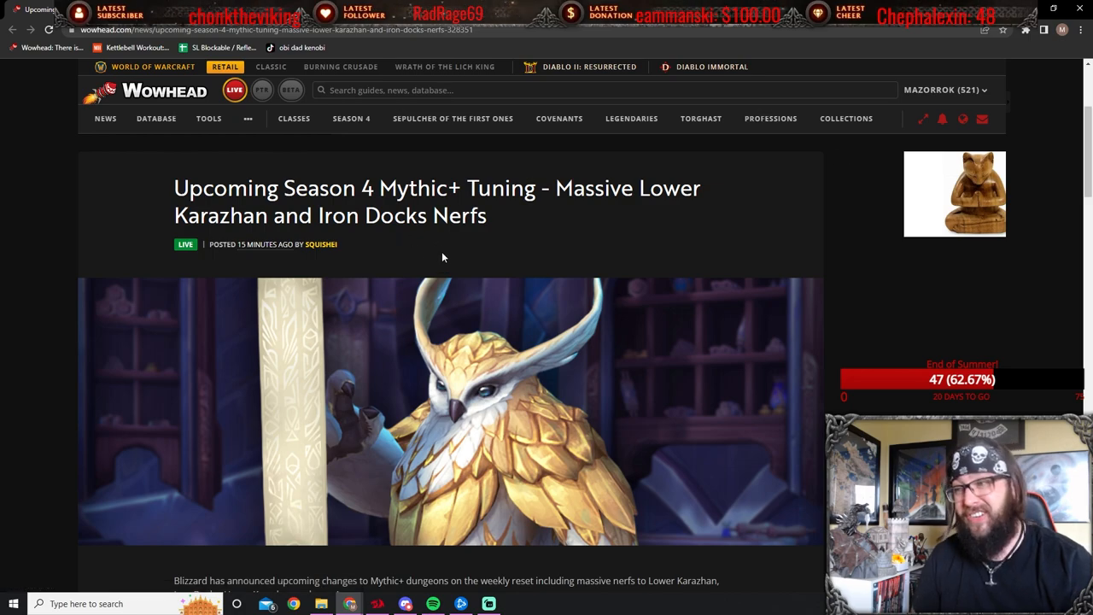
scroll("down", 3)
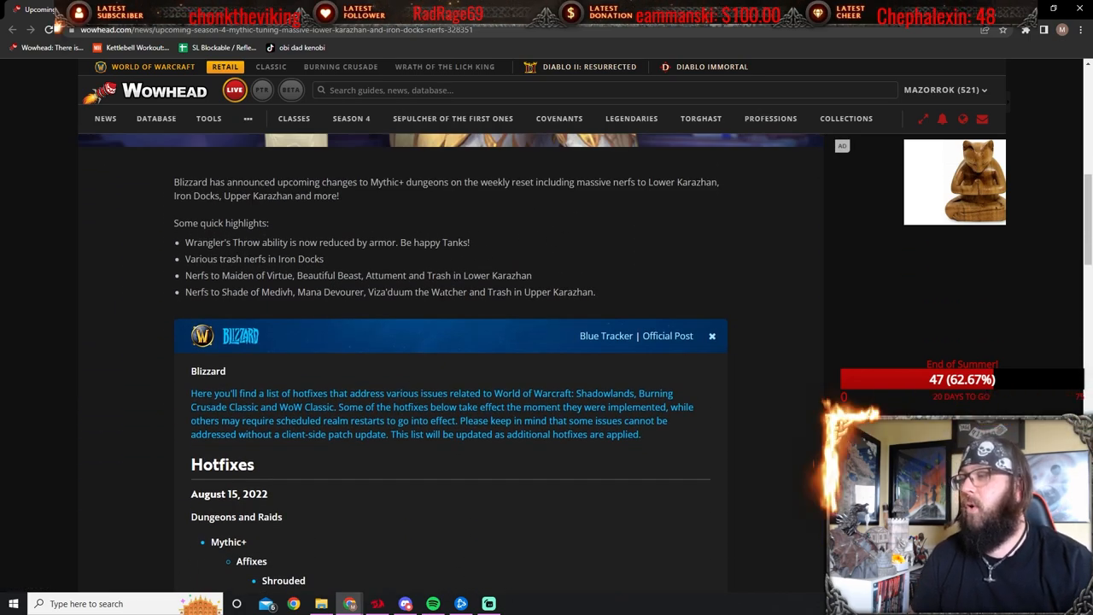
scroll("down", 3)
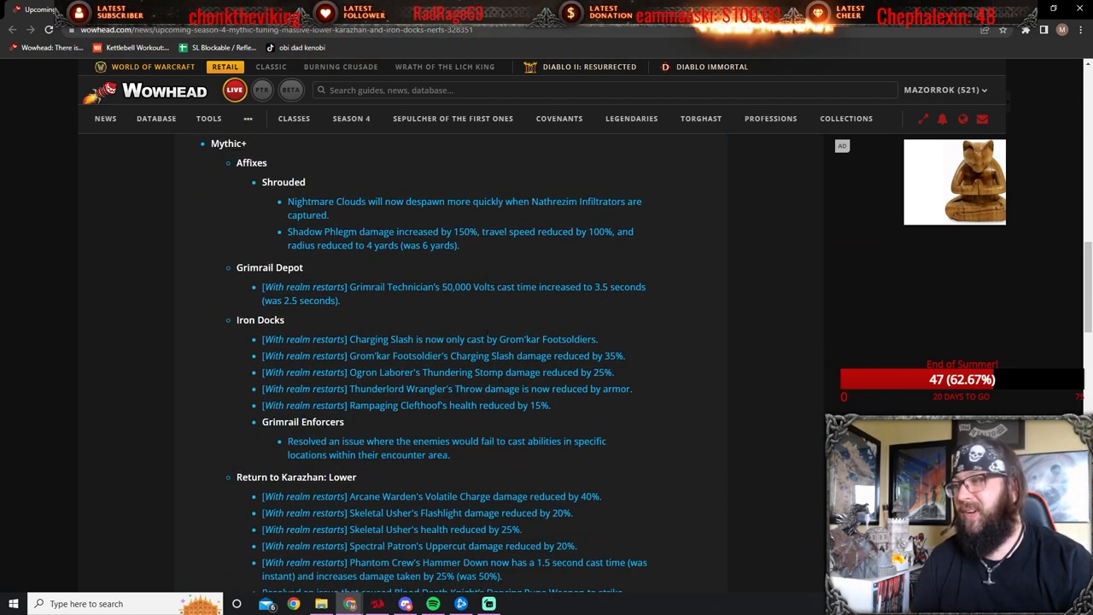
mouse_move(613, 340)
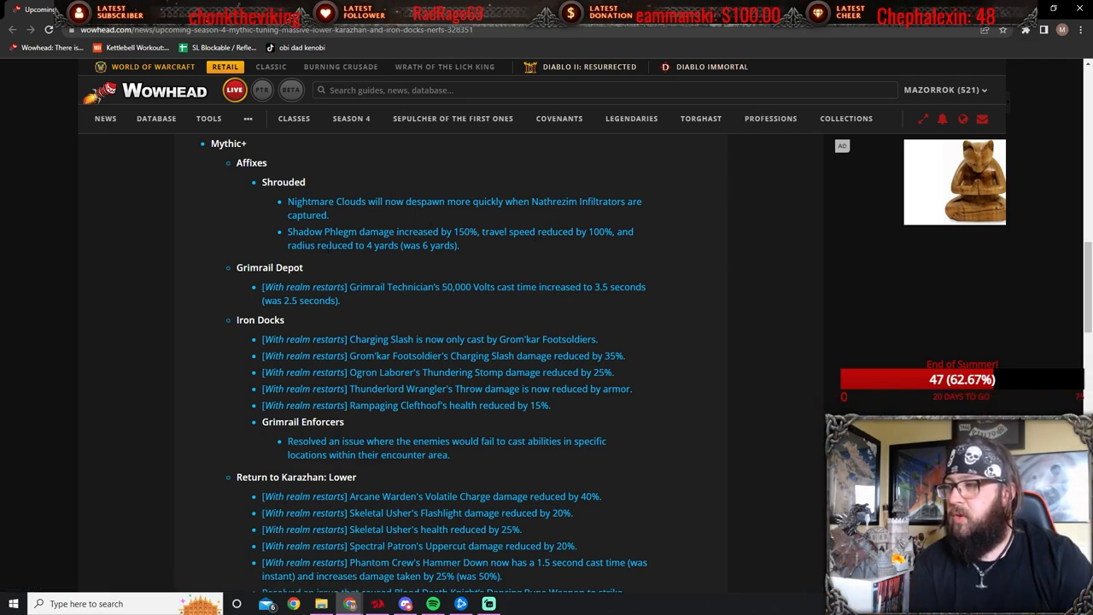
mouse_move(291, 242)
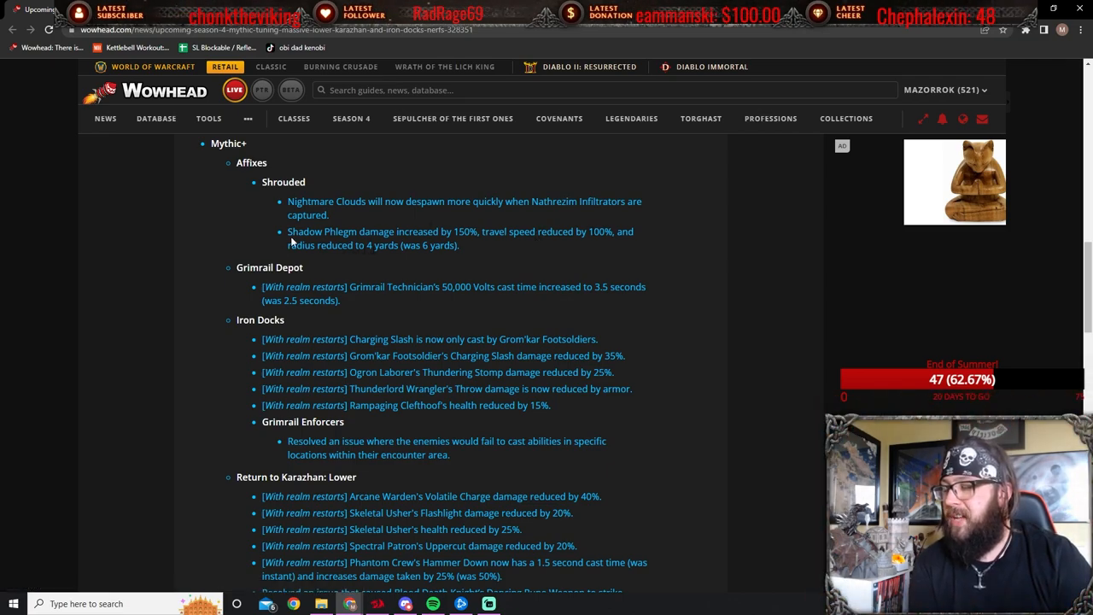
mouse_move(364, 255)
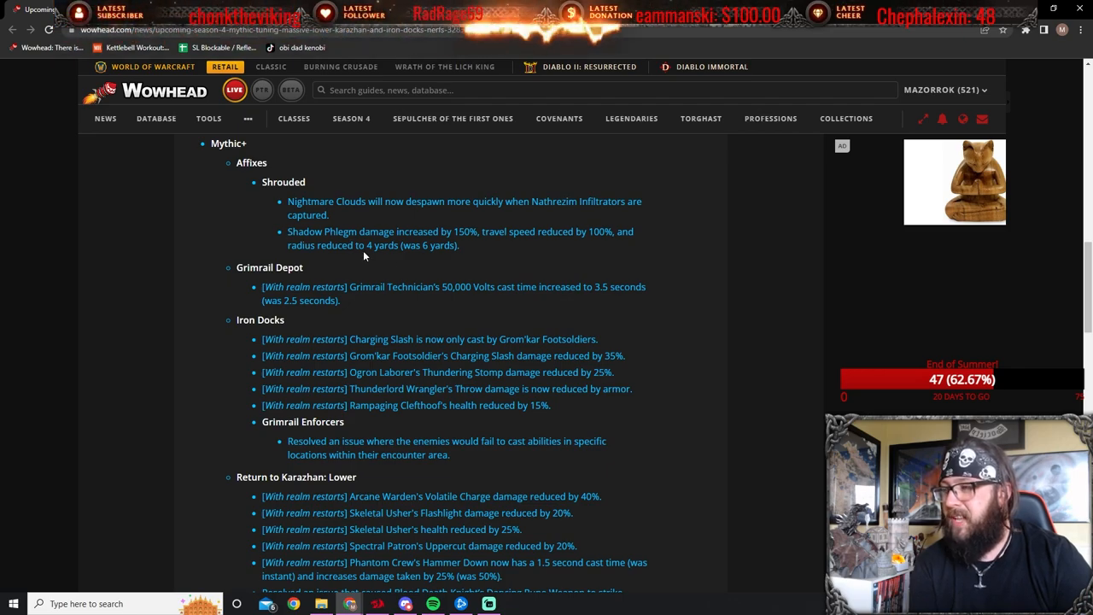
mouse_move(412, 325)
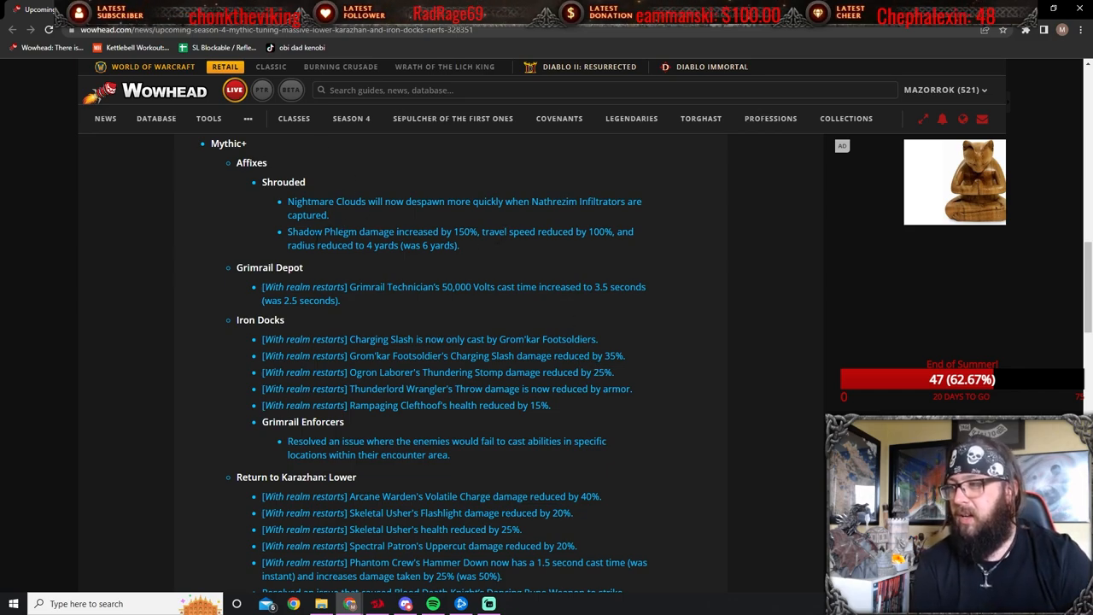
mouse_move(269, 247)
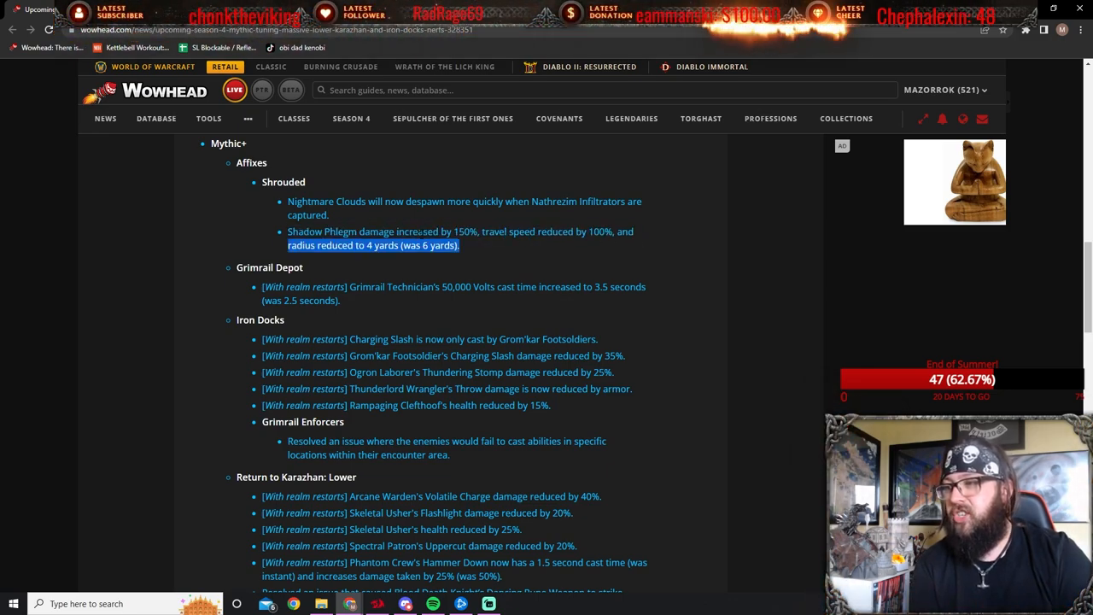
mouse_move(498, 248)
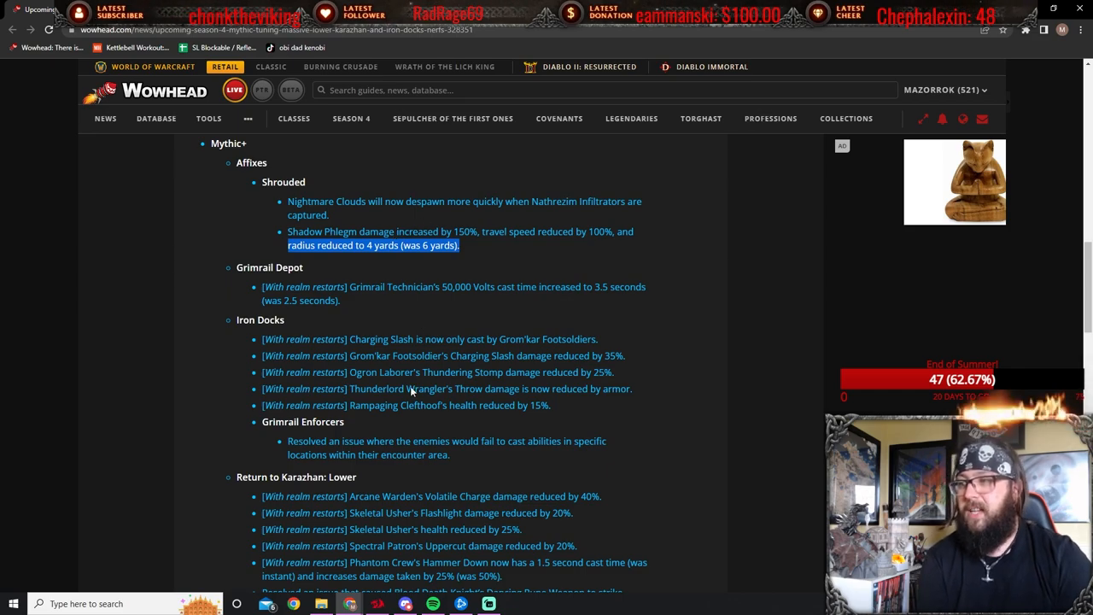
mouse_move(468, 335)
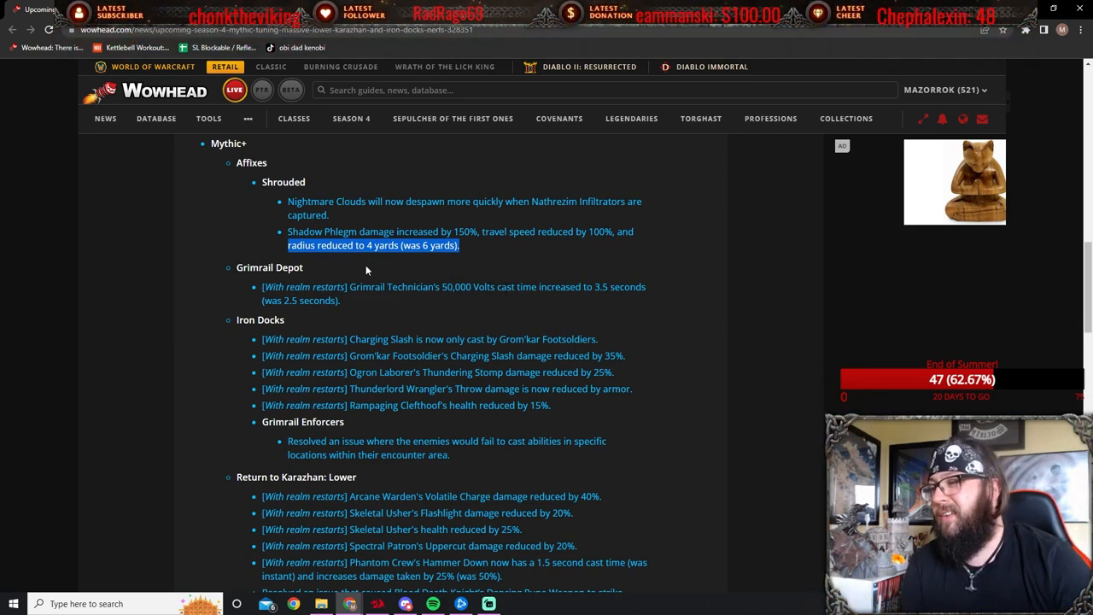
mouse_move(515, 302)
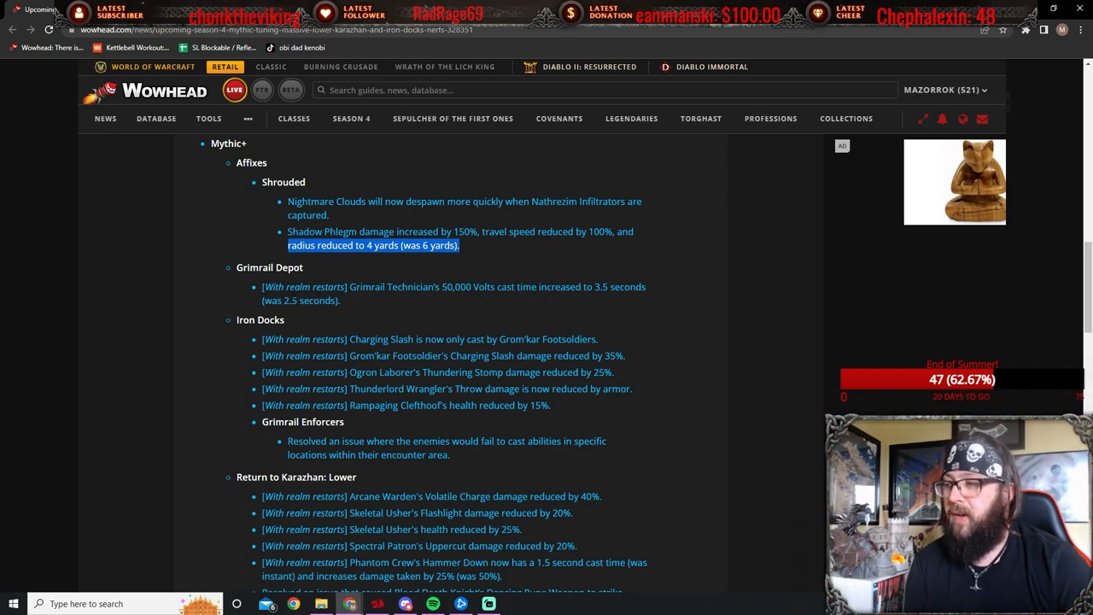
mouse_move(586, 310)
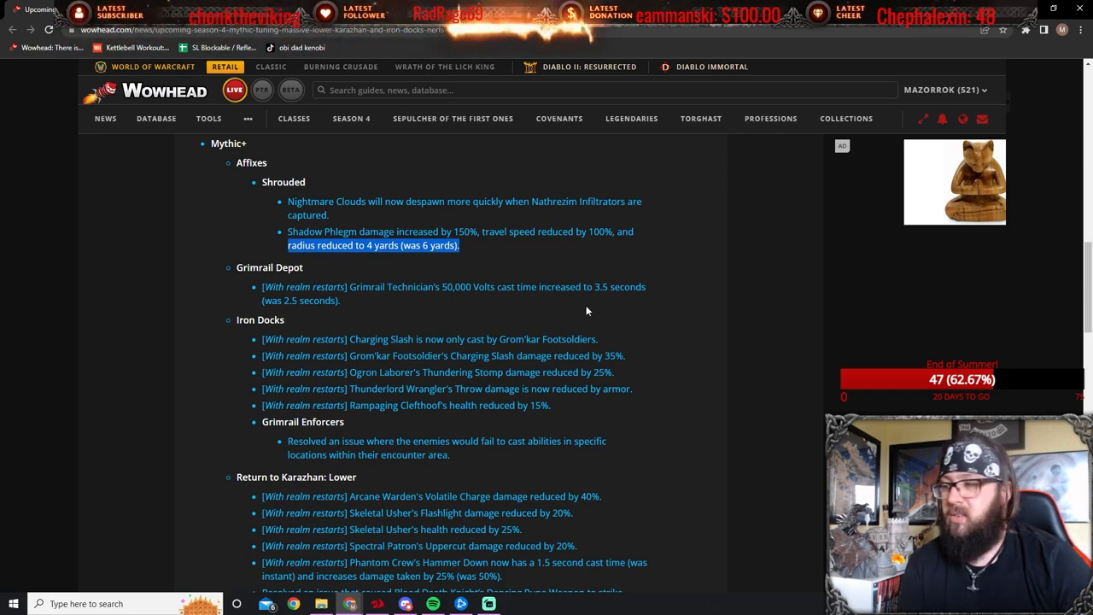
mouse_move(383, 368)
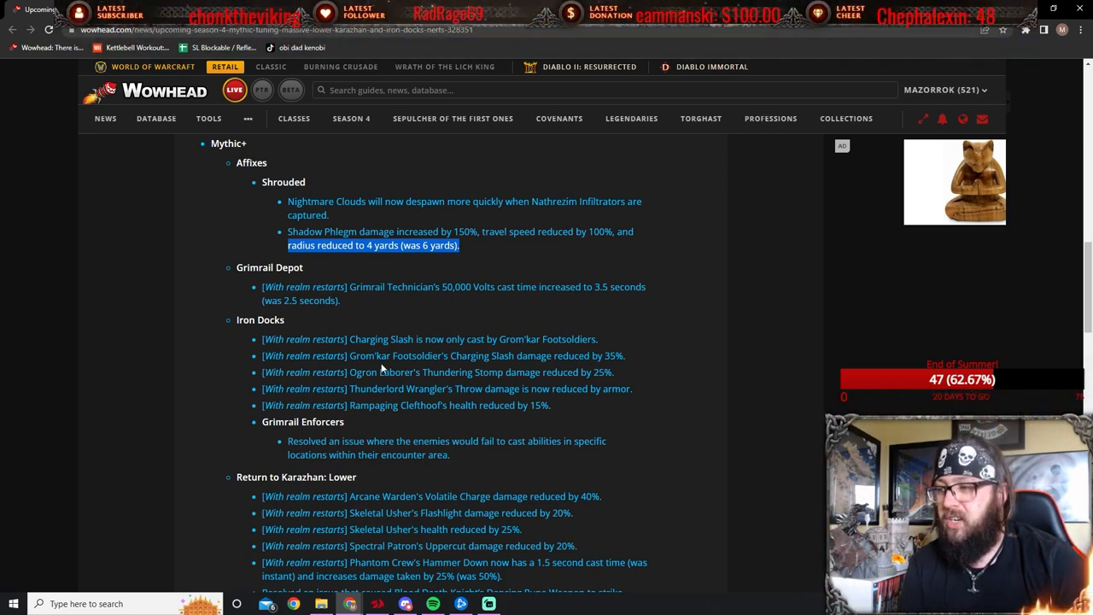
mouse_move(343, 273)
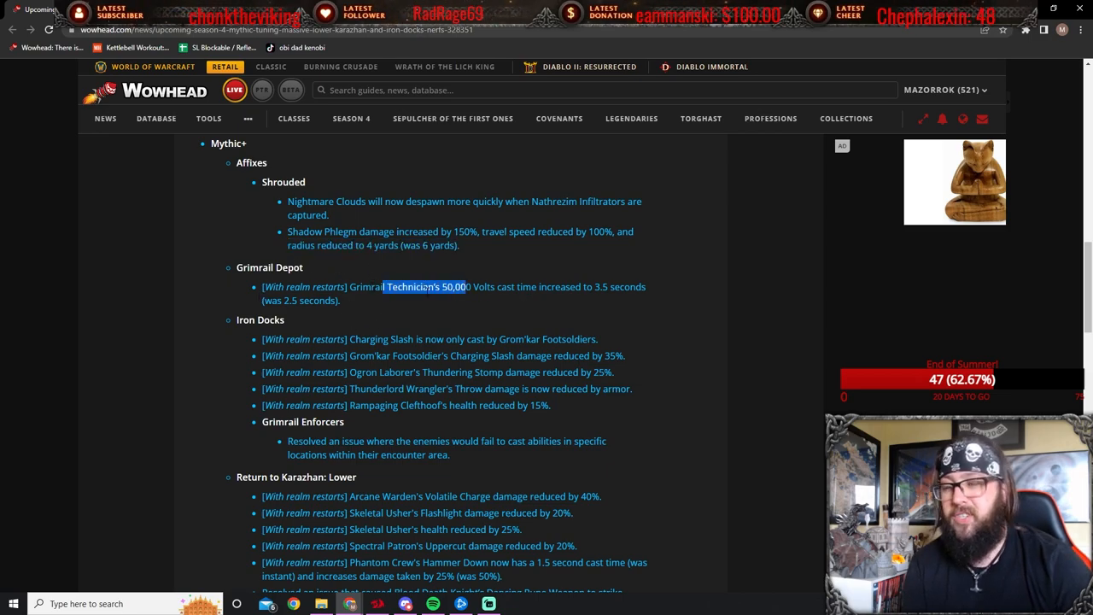
mouse_move(448, 323)
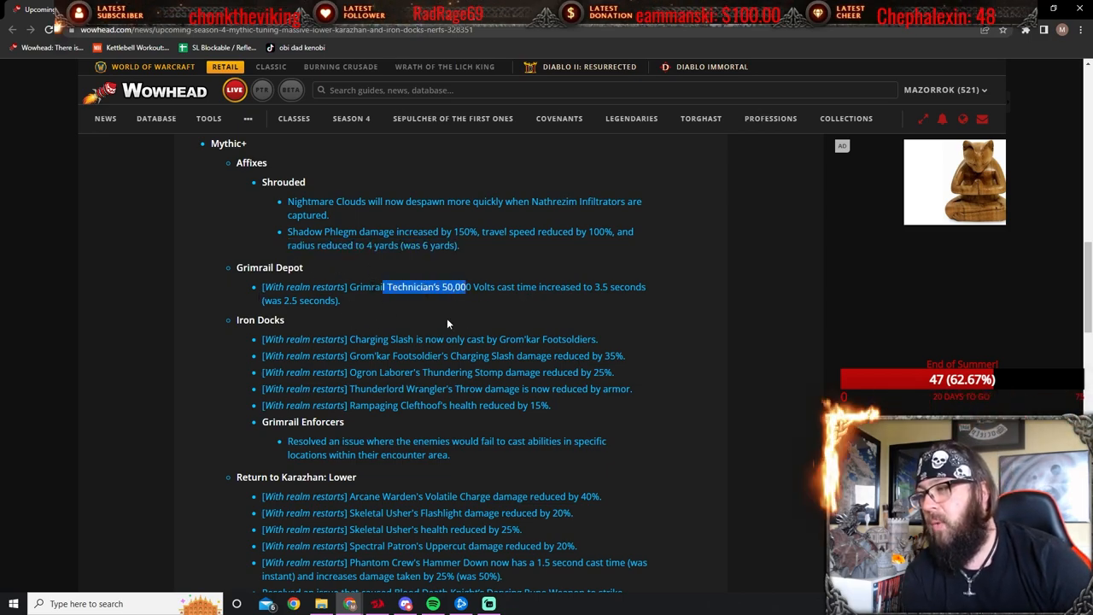
mouse_move(476, 308)
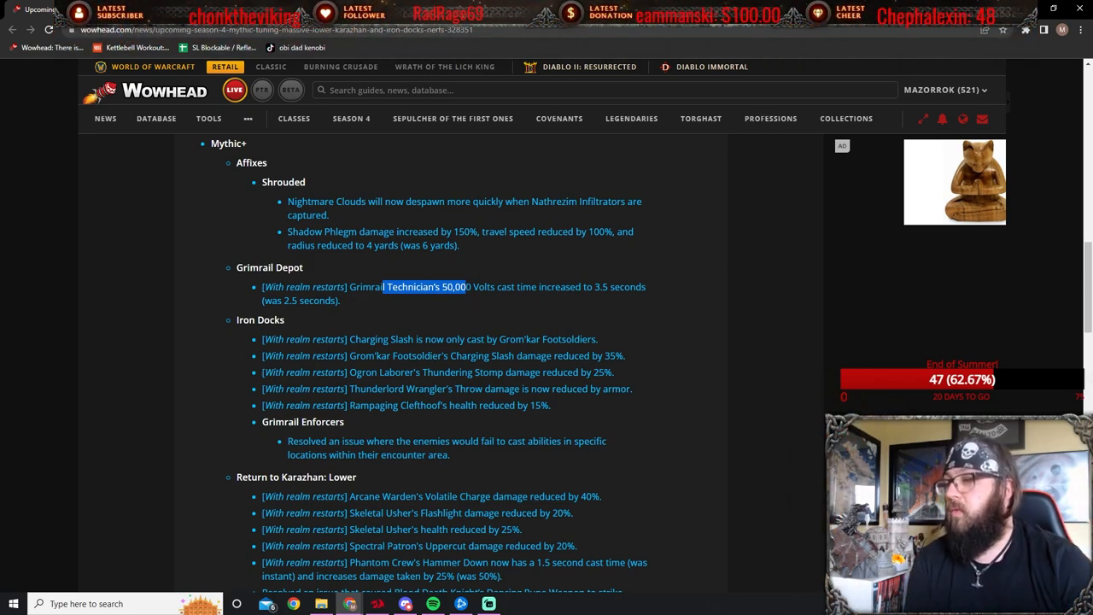
scroll("down", 3)
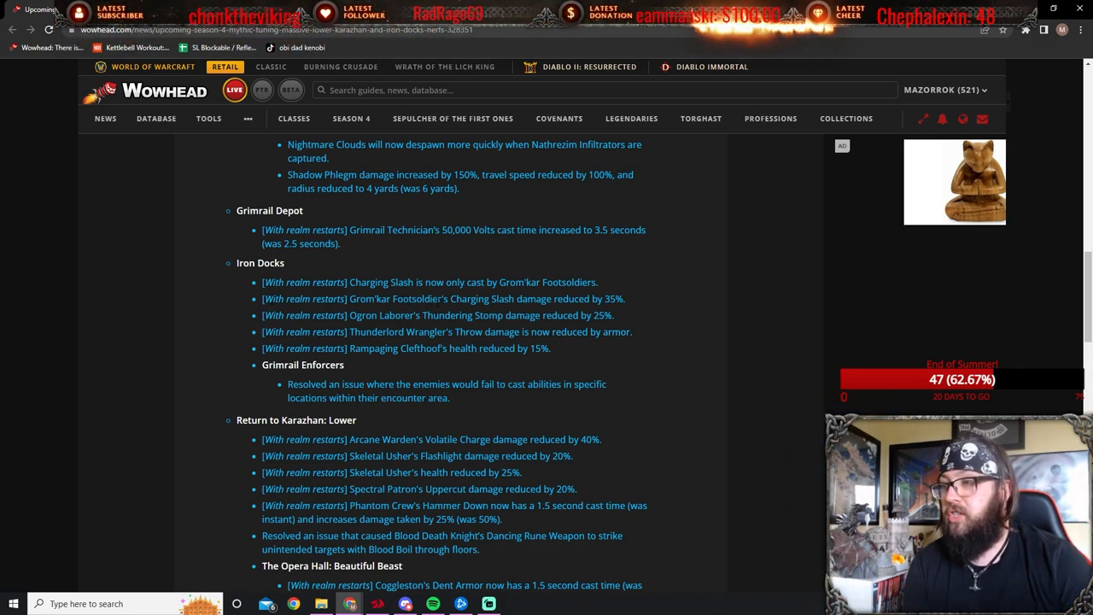
left_click_drag(496, 299, 628, 299)
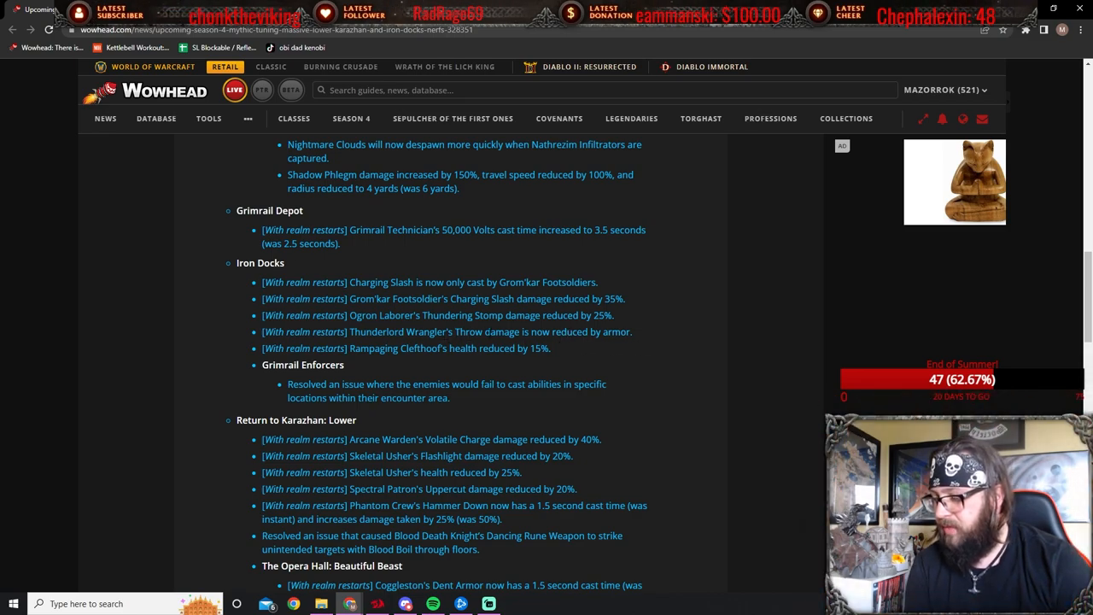
double_click(376, 331)
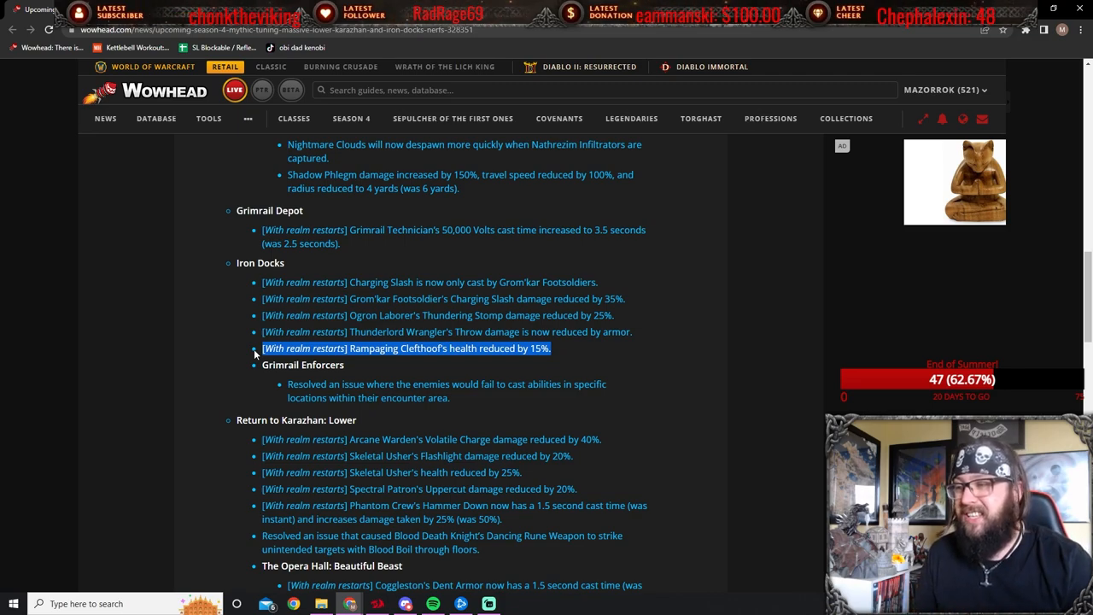
mouse_move(508, 375)
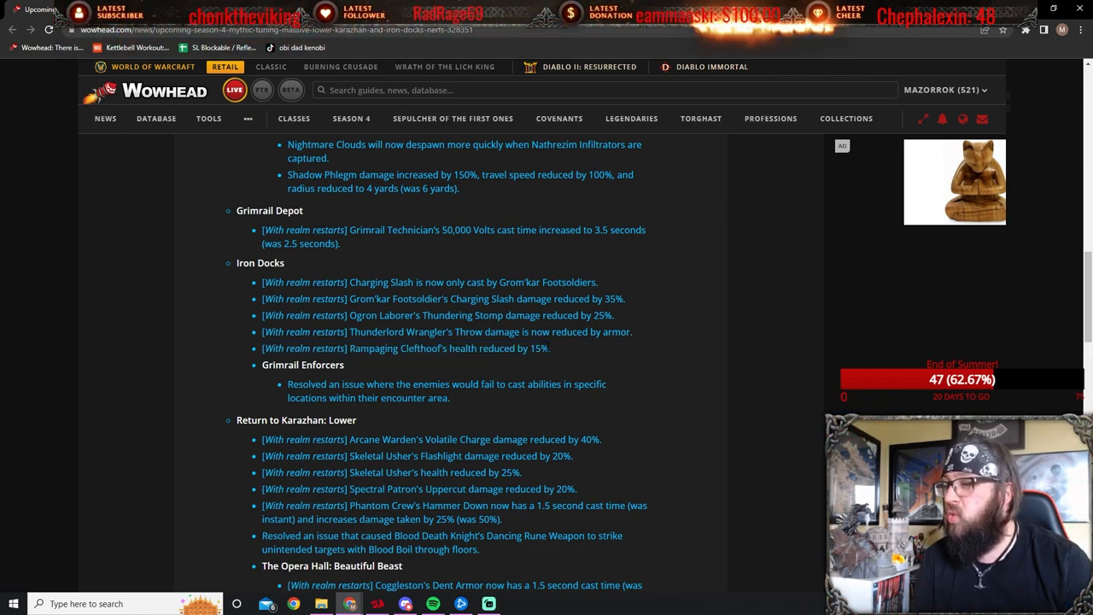
left_click_drag(350, 348, 551, 348)
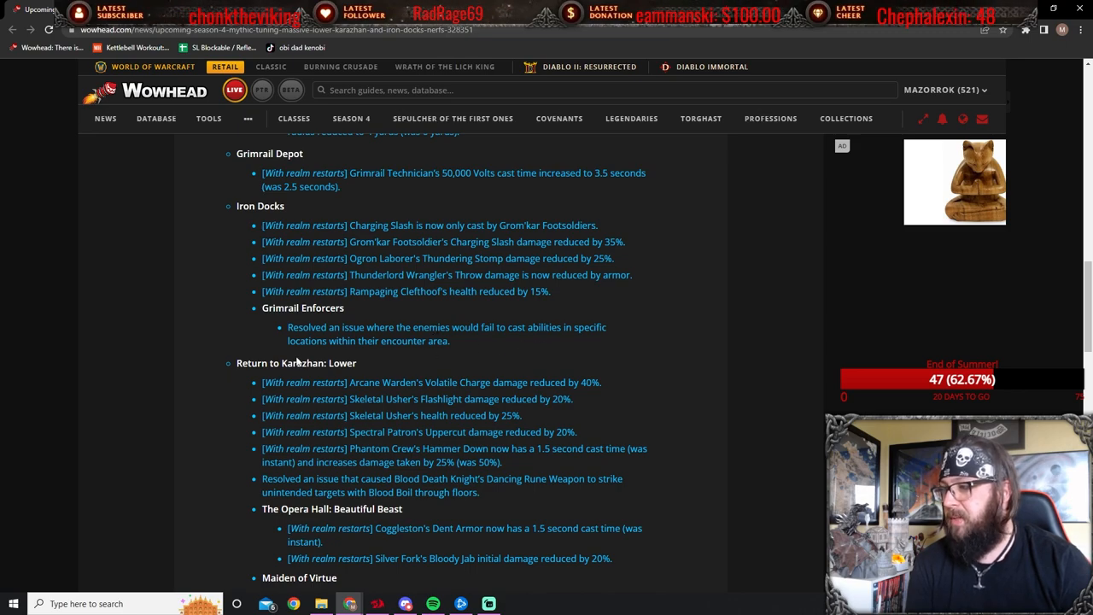
mouse_move(408, 359)
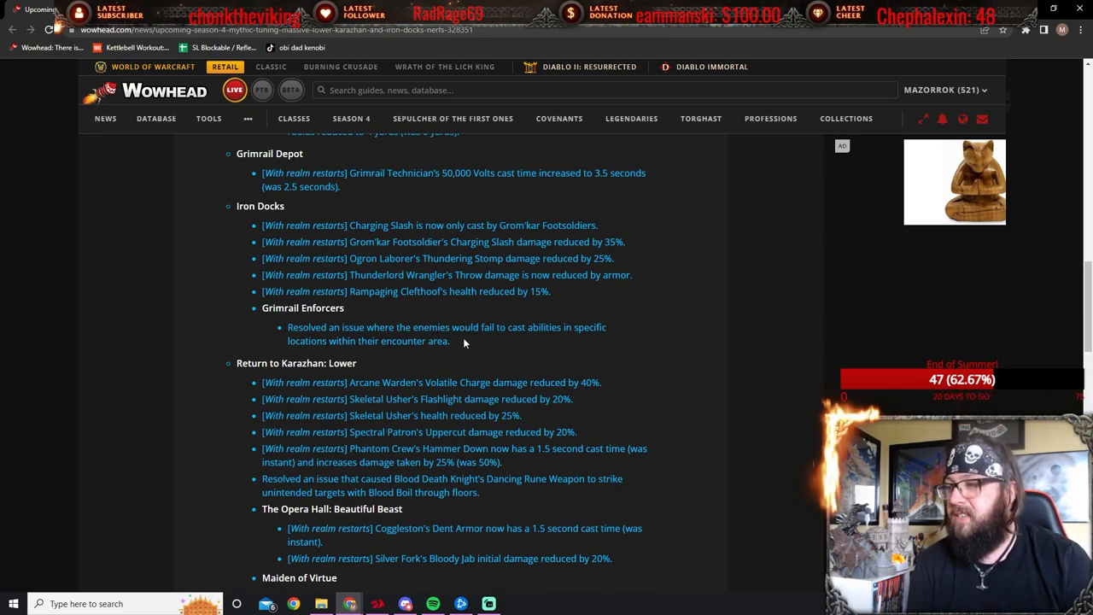
left_click_drag(262, 308, 450, 341)
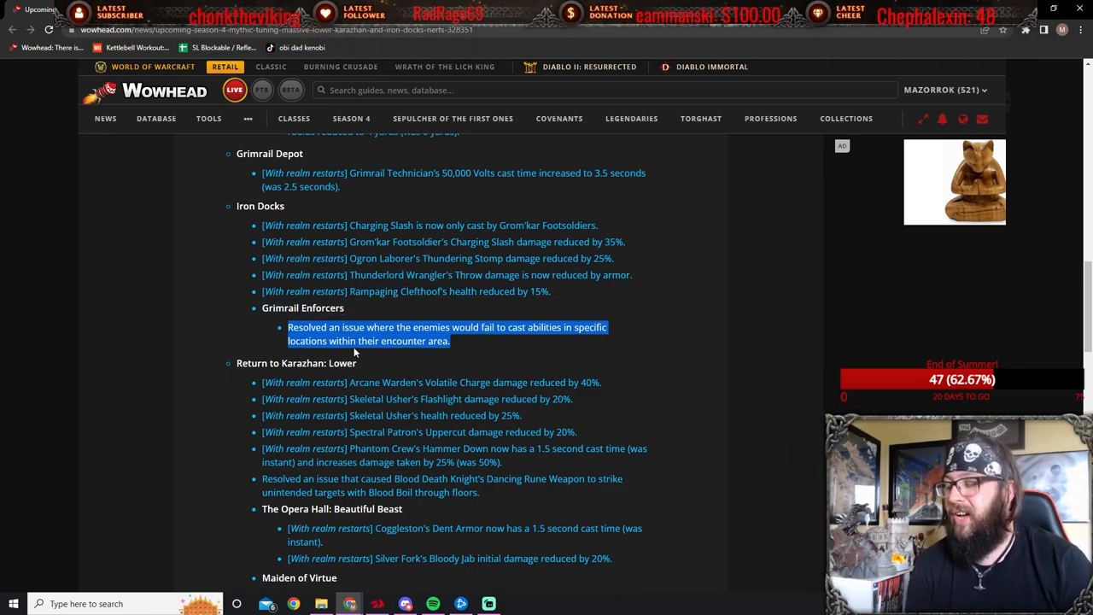
mouse_move(513, 351)
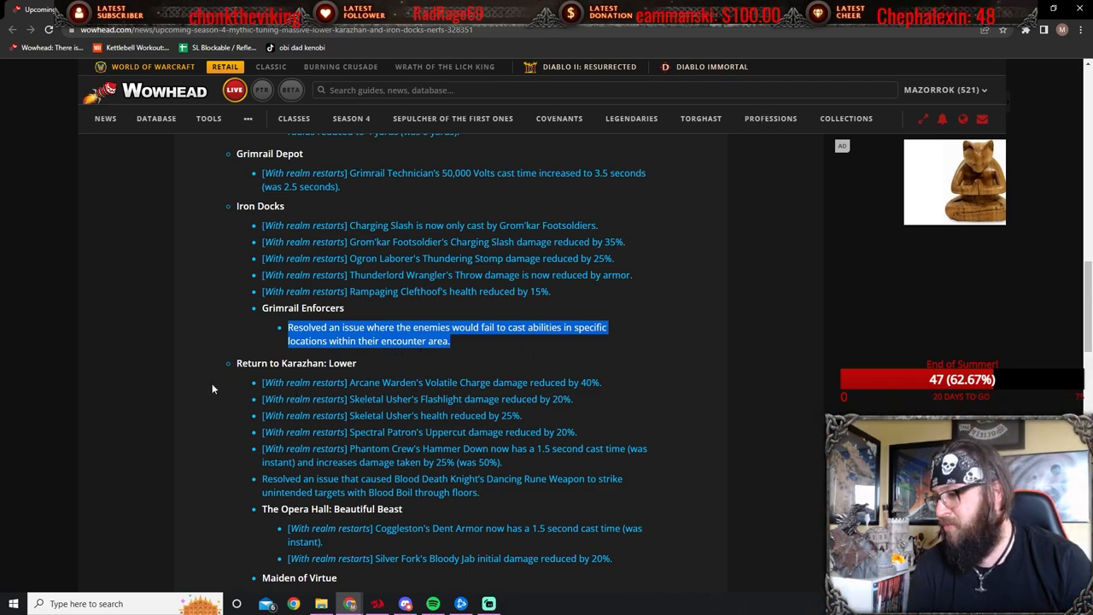
scroll("down", 3)
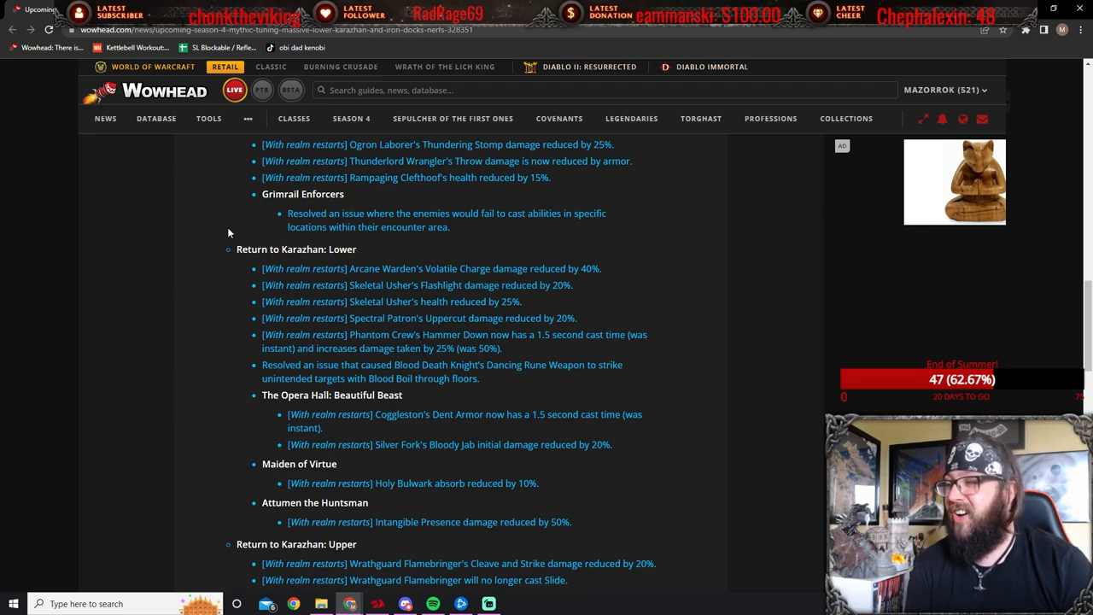
mouse_move(212, 283)
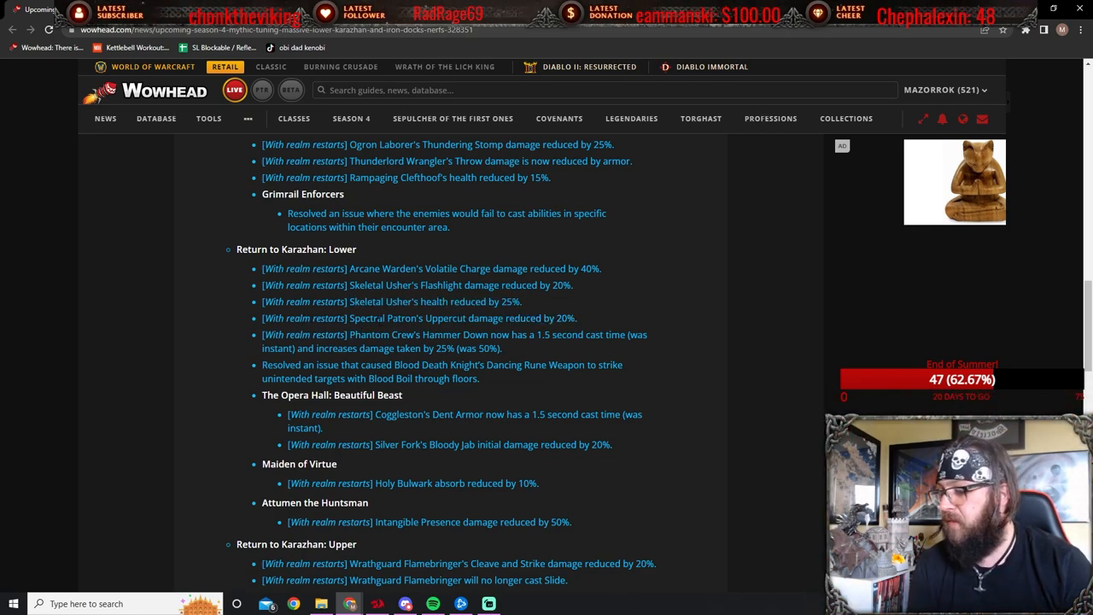
left_click_drag(353, 318, 529, 318)
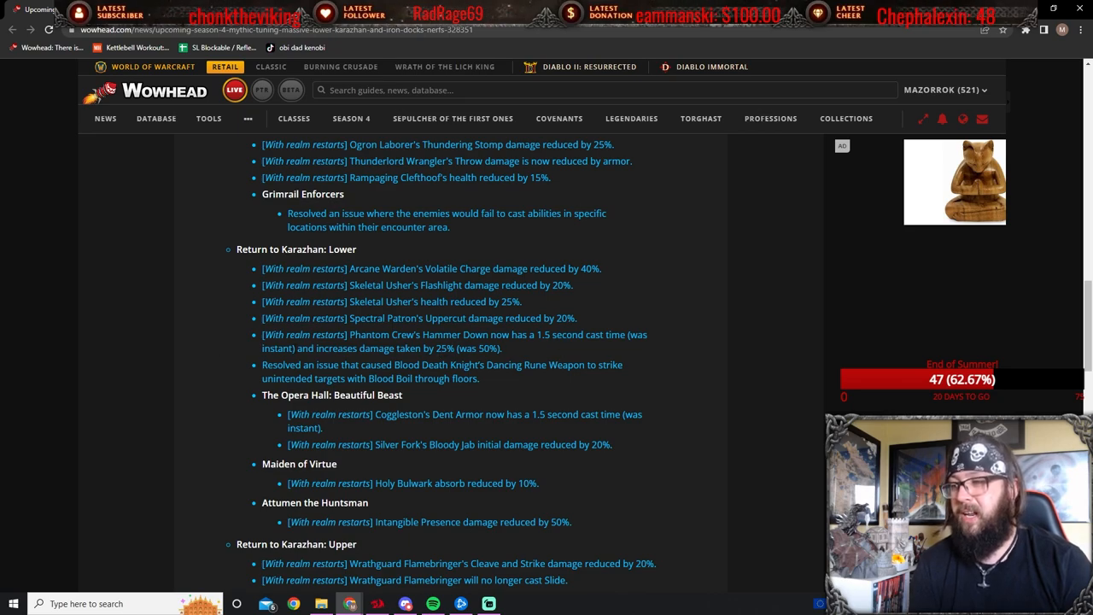
mouse_move(508, 348)
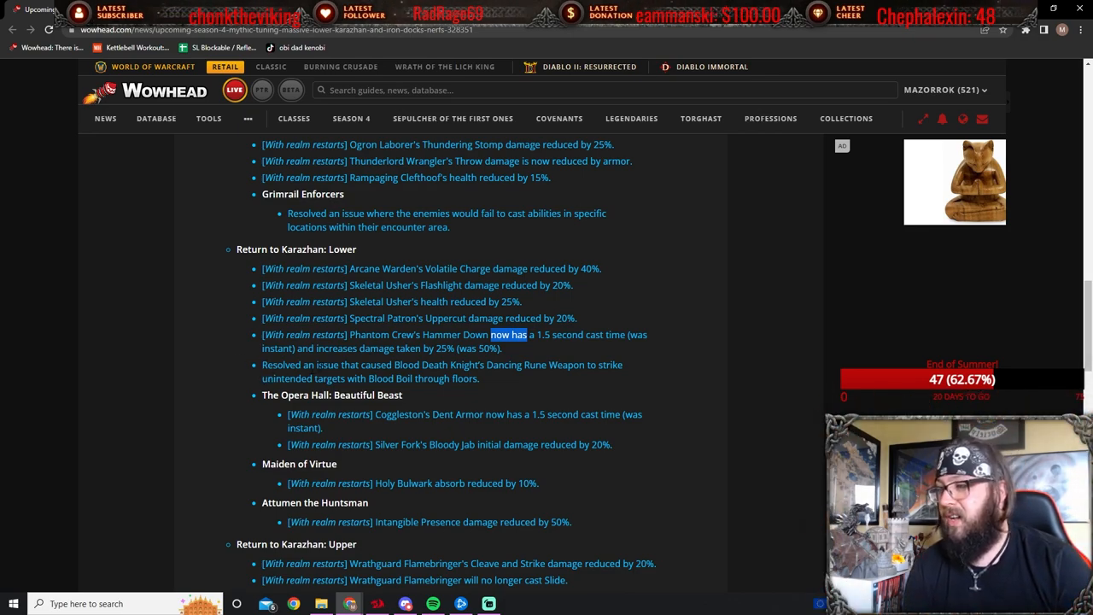
mouse_move(256, 393)
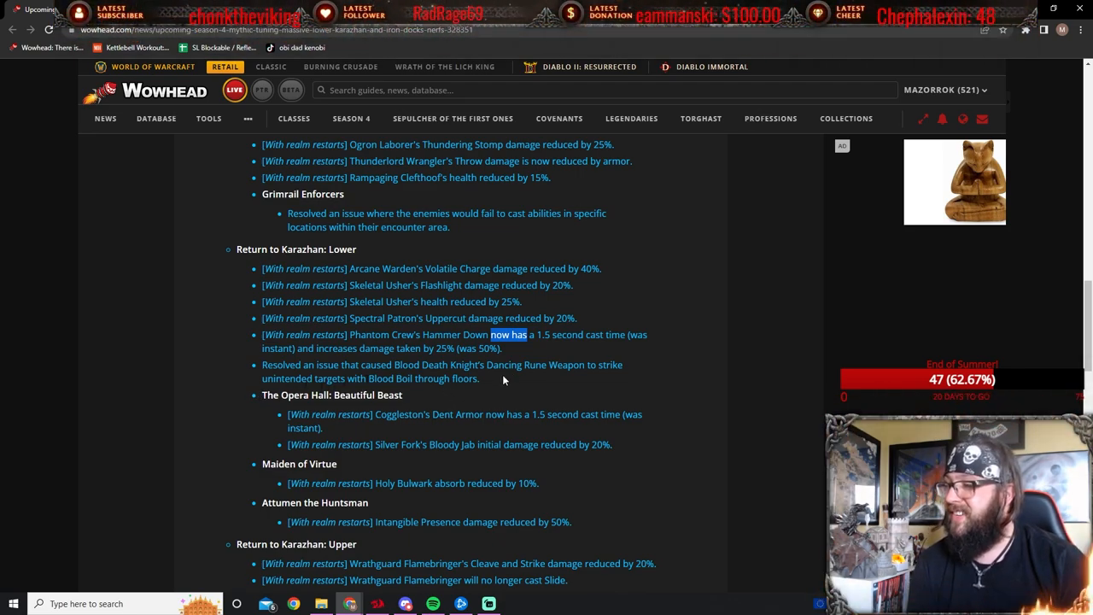
left_click_drag(263, 365, 479, 378)
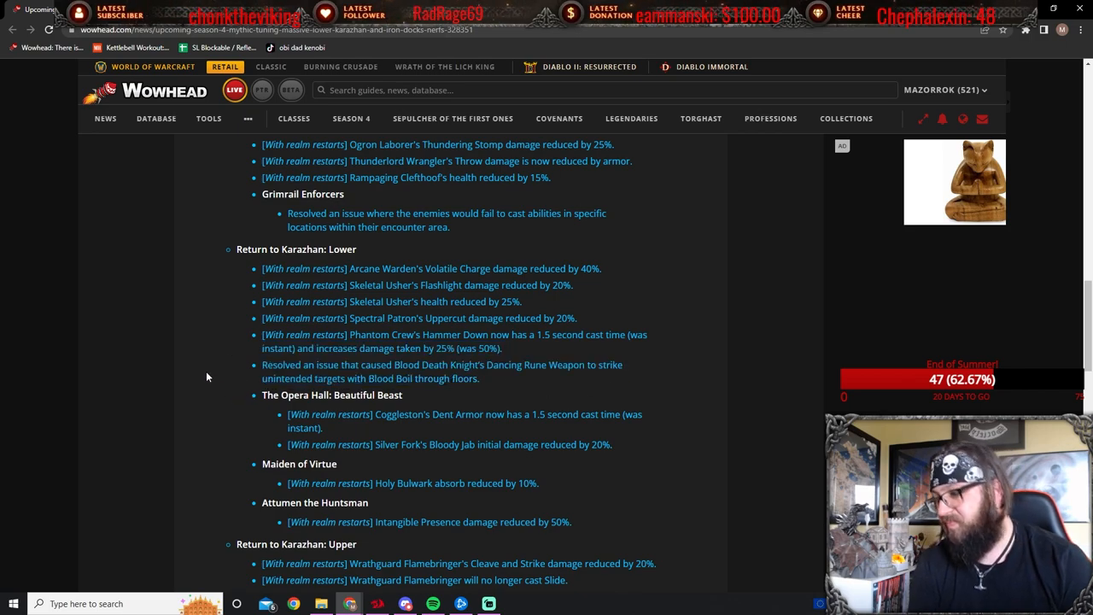
mouse_move(498, 429)
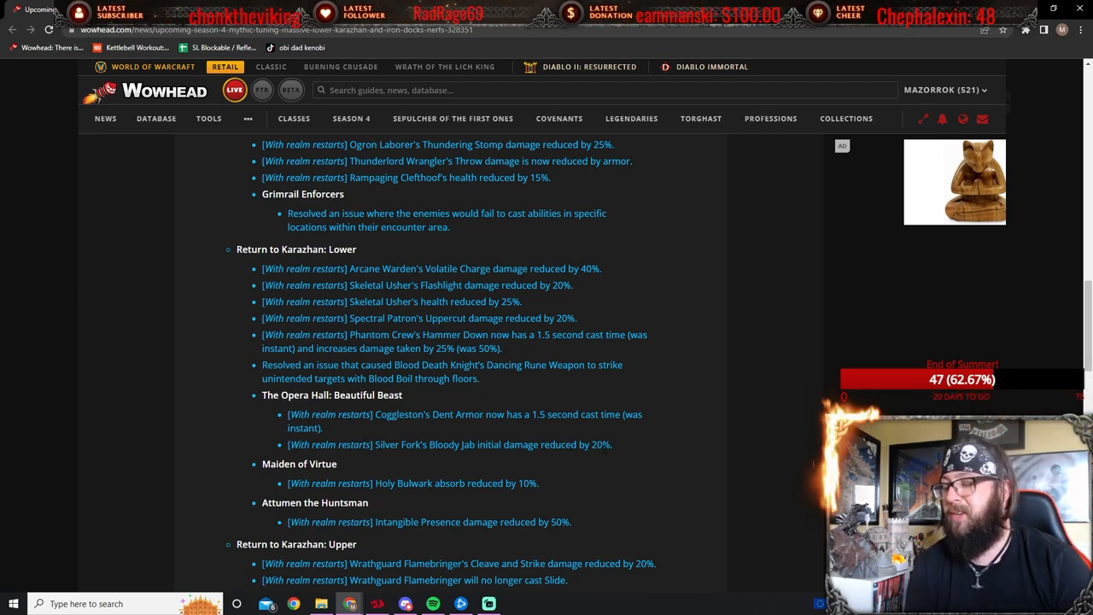
left_click_drag(376, 445, 612, 444)
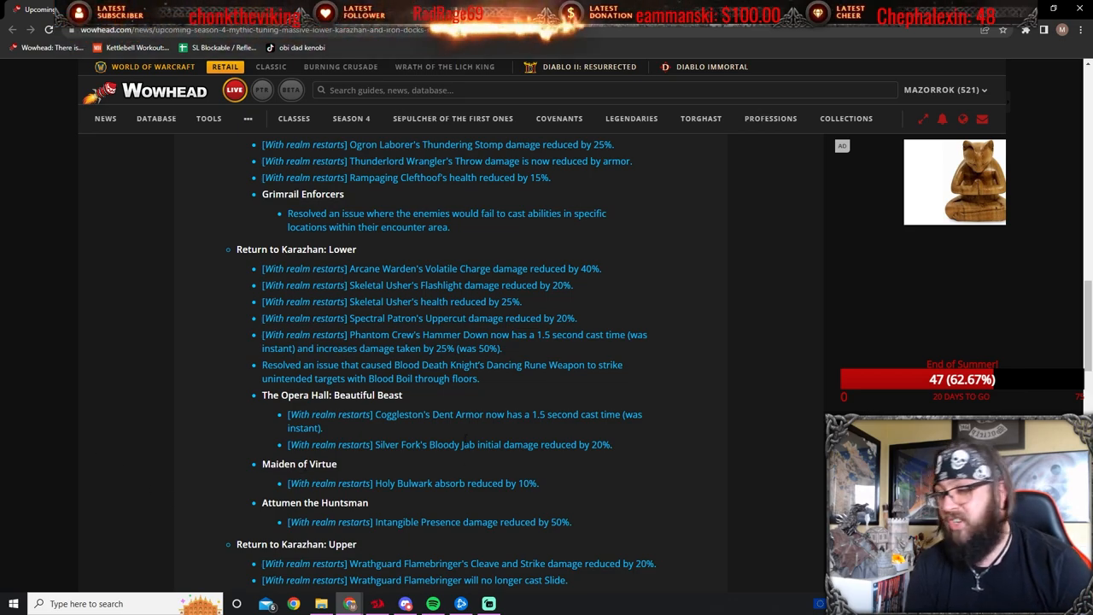
scroll("down", 3)
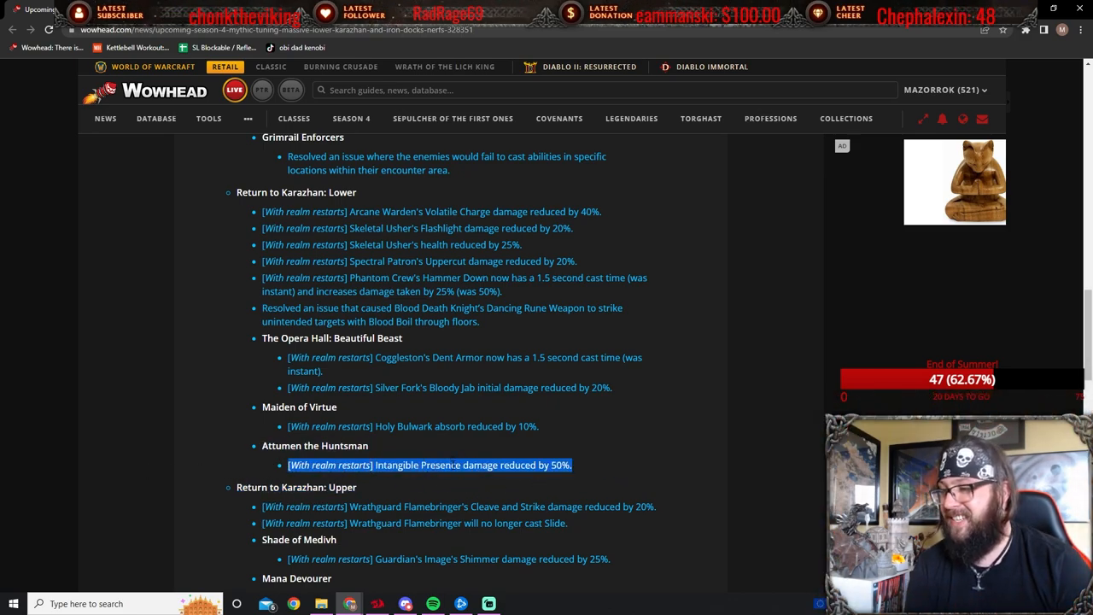
mouse_move(671, 441)
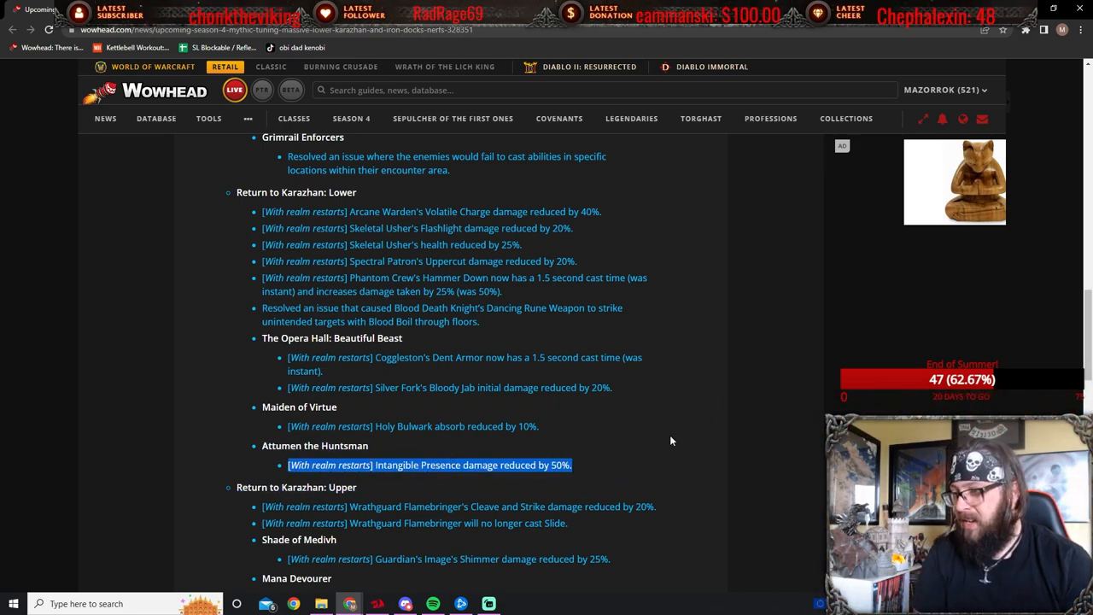
scroll("down", 3)
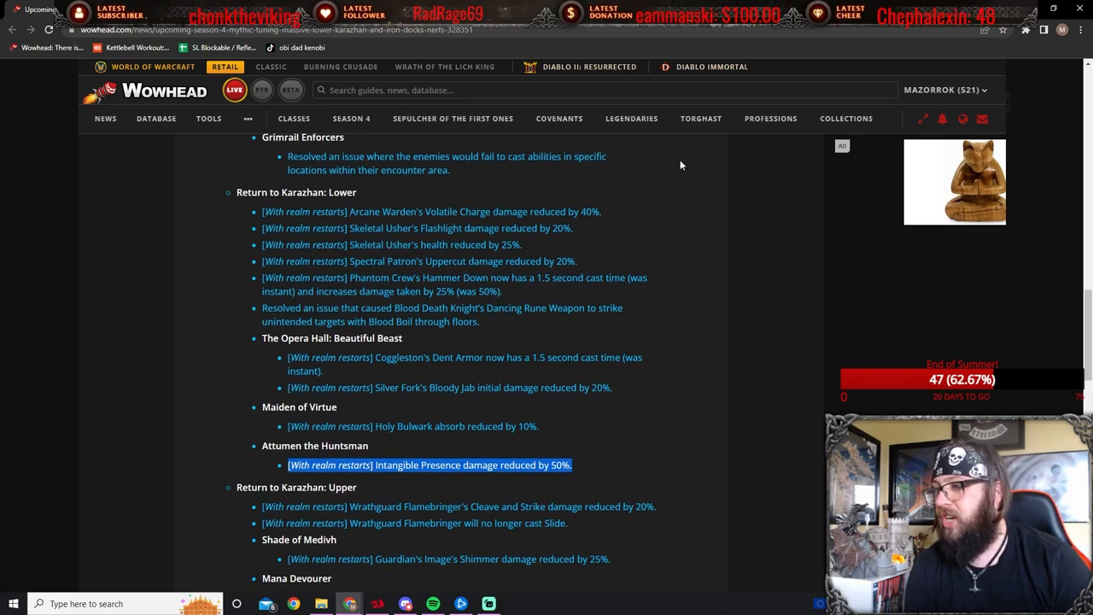
mouse_move(459, 132)
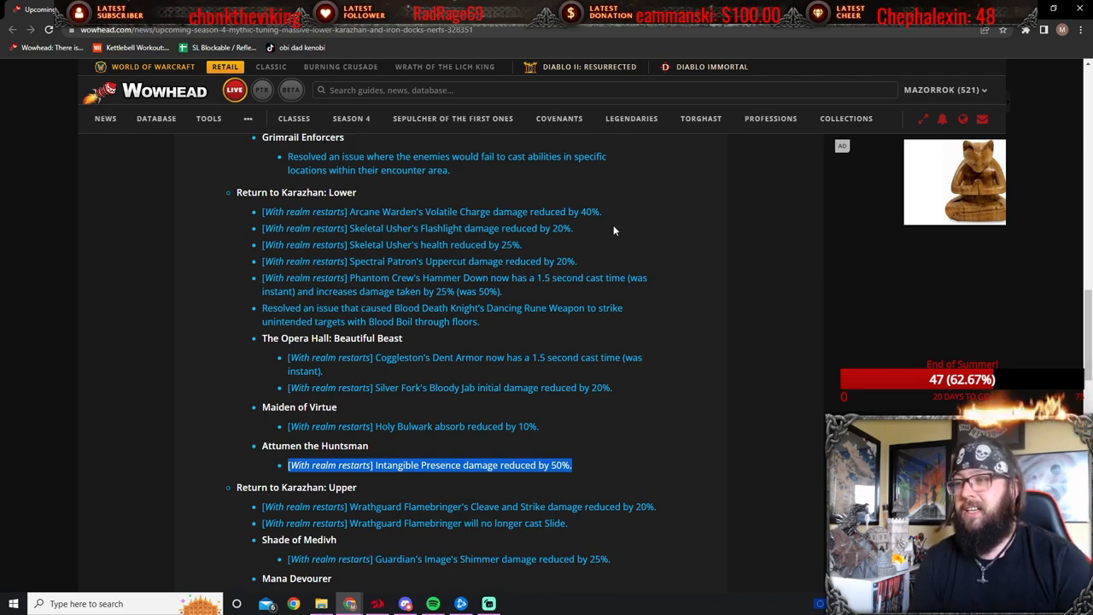
mouse_move(818, 280)
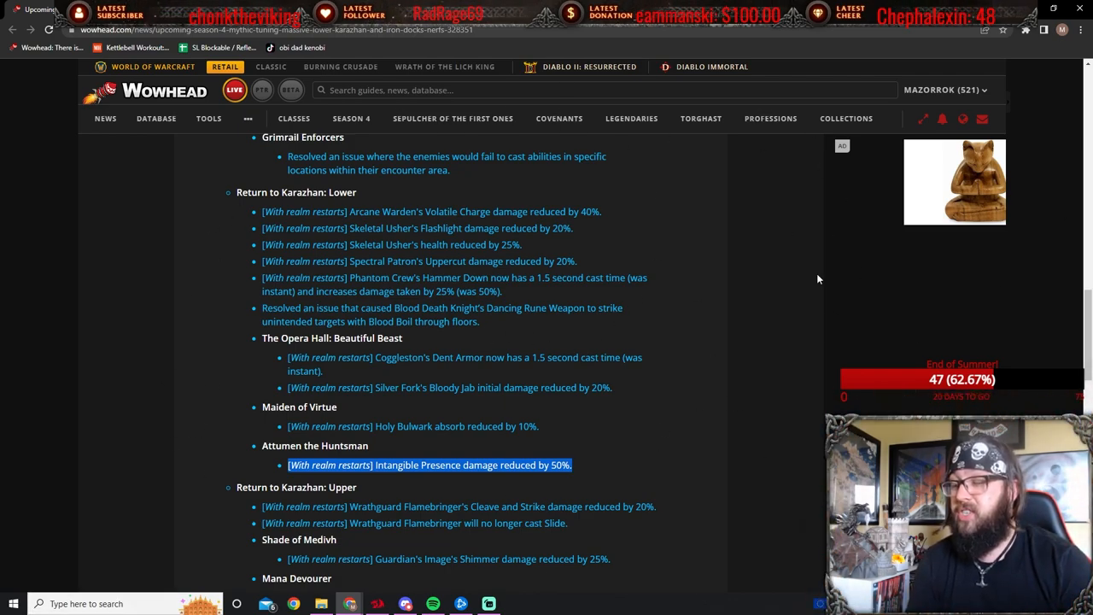
mouse_move(692, 432)
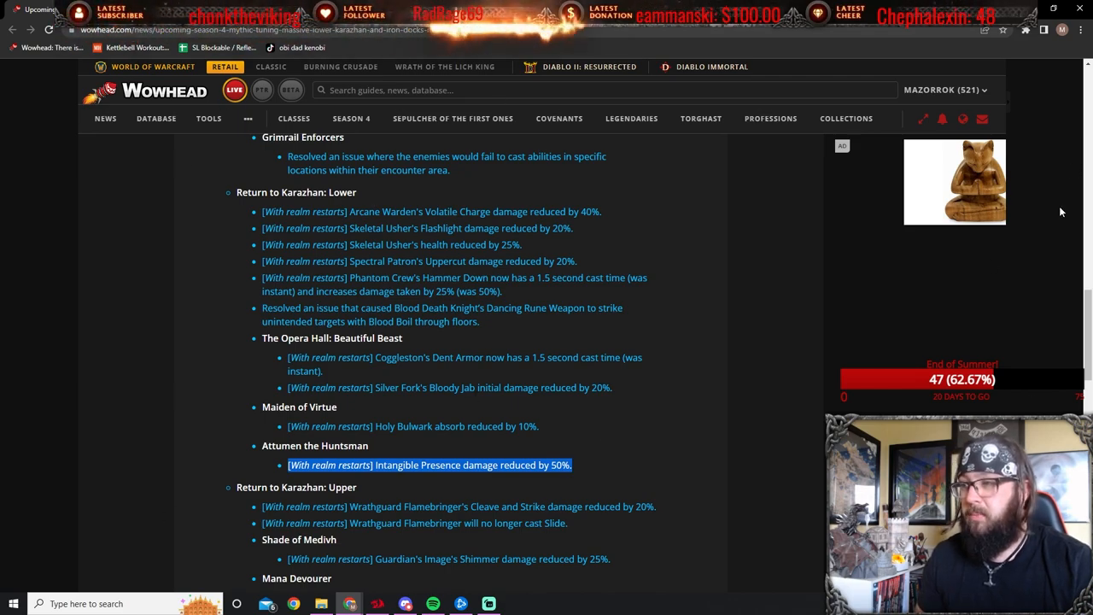
scroll("down", 3)
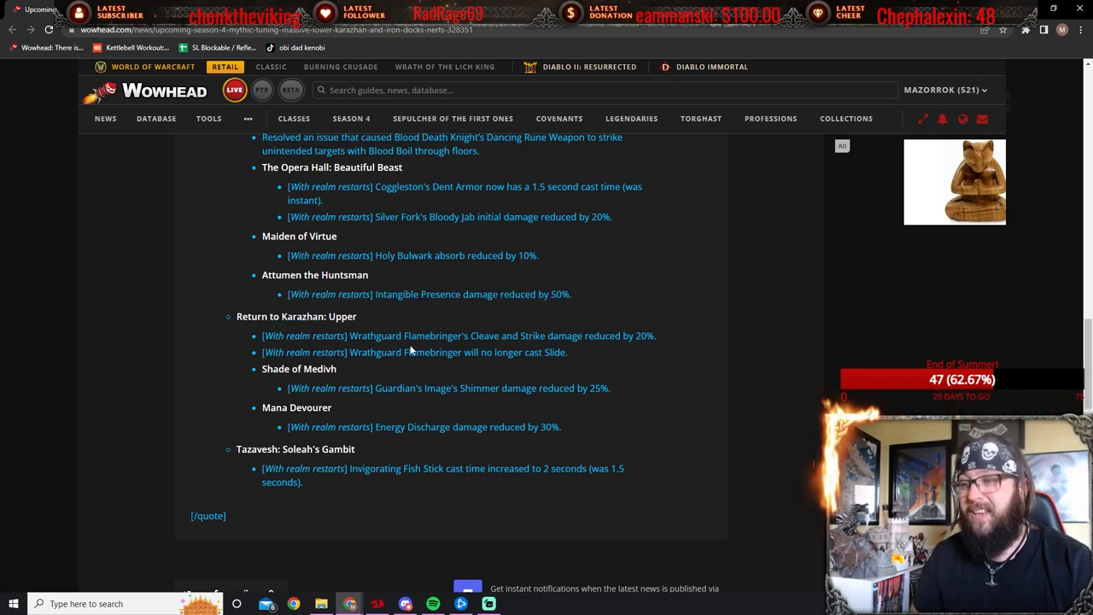
mouse_move(671, 342)
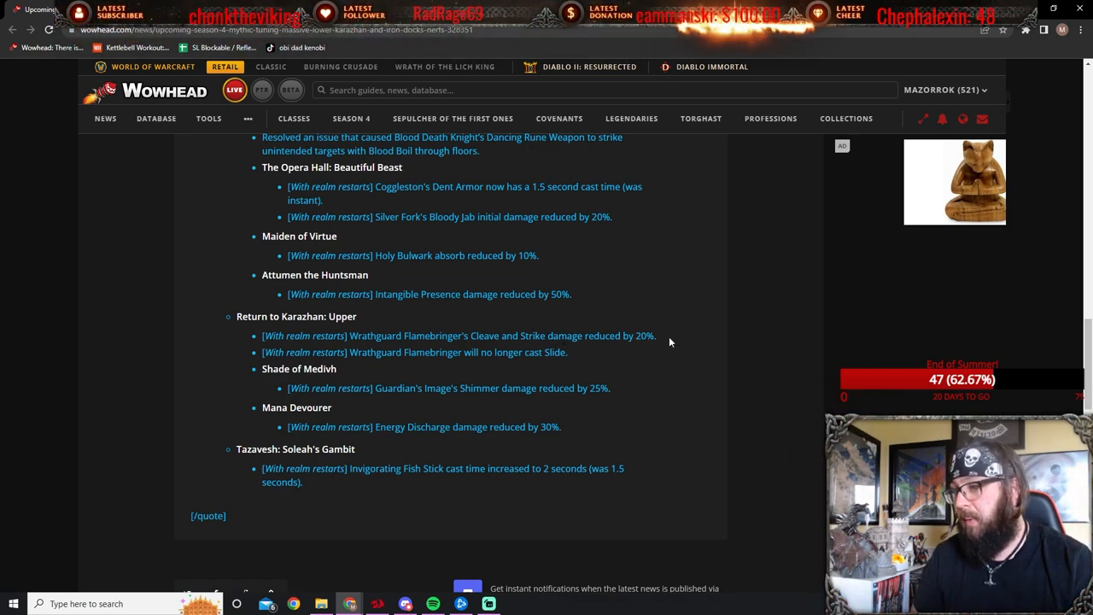
mouse_move(595, 371)
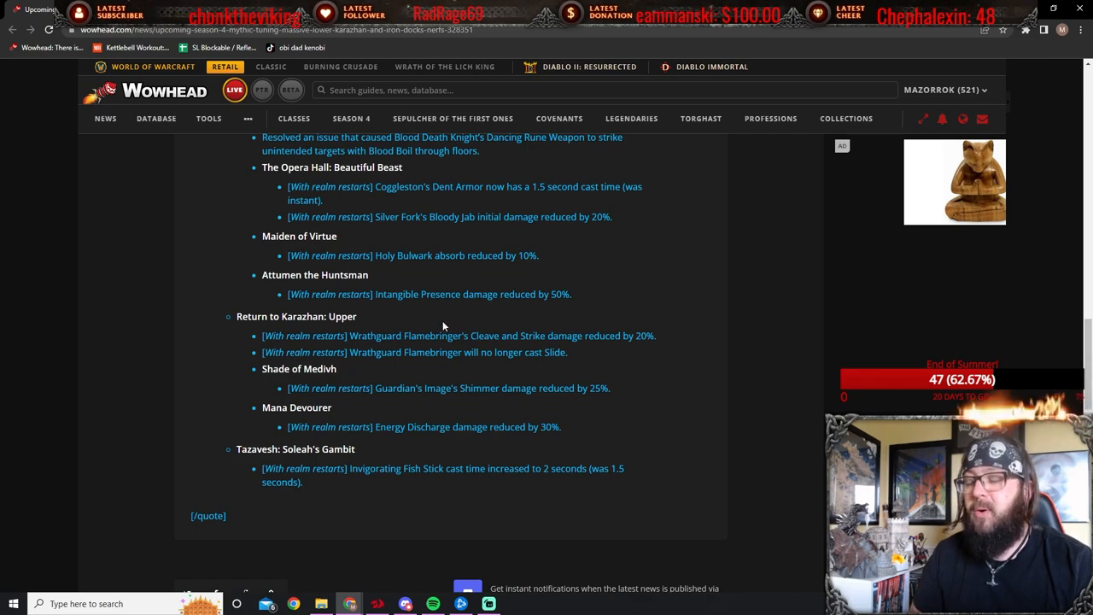
left_click_drag(374, 335, 656, 336)
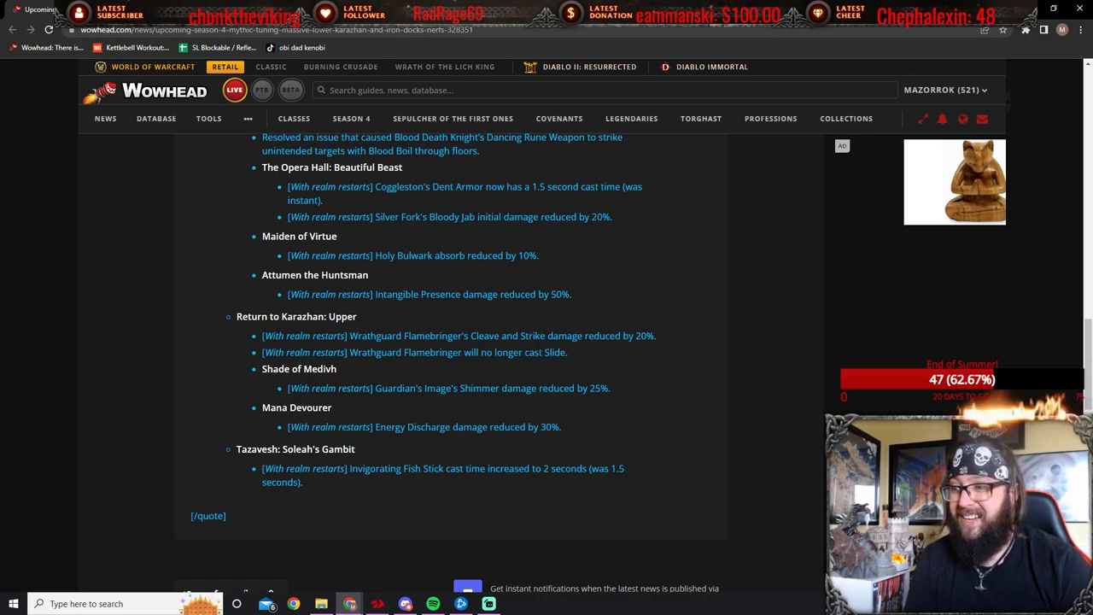
mouse_move(610, 368)
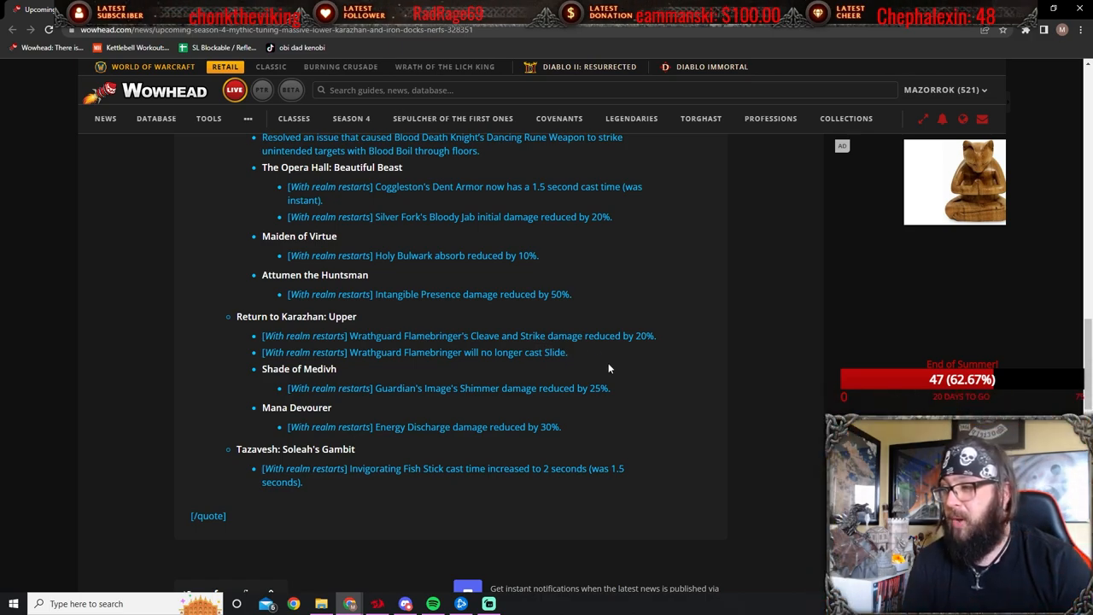
mouse_move(111, 337)
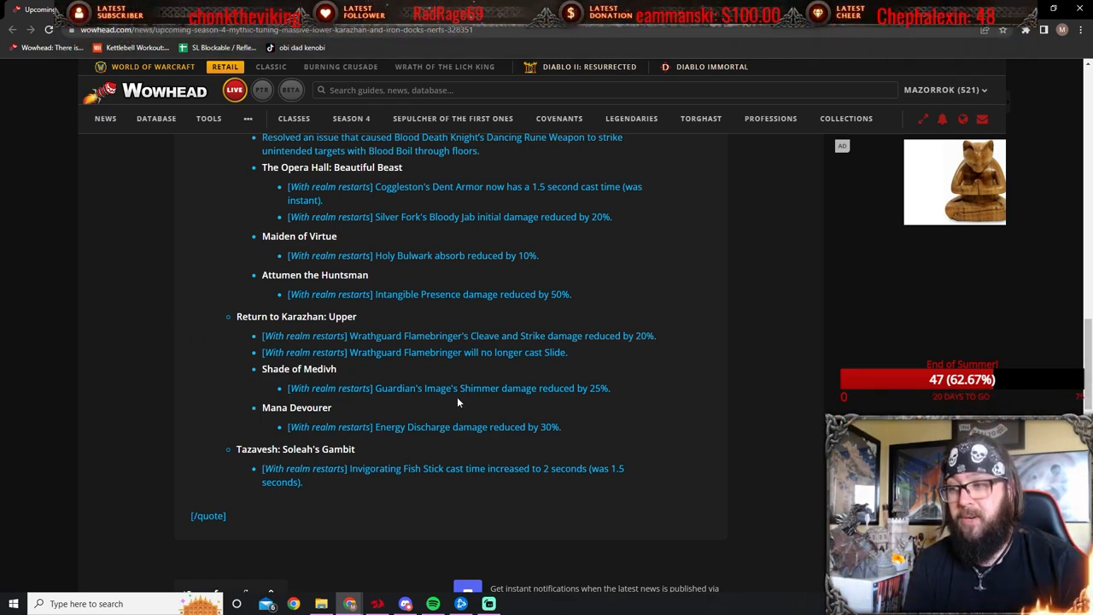
mouse_move(658, 382)
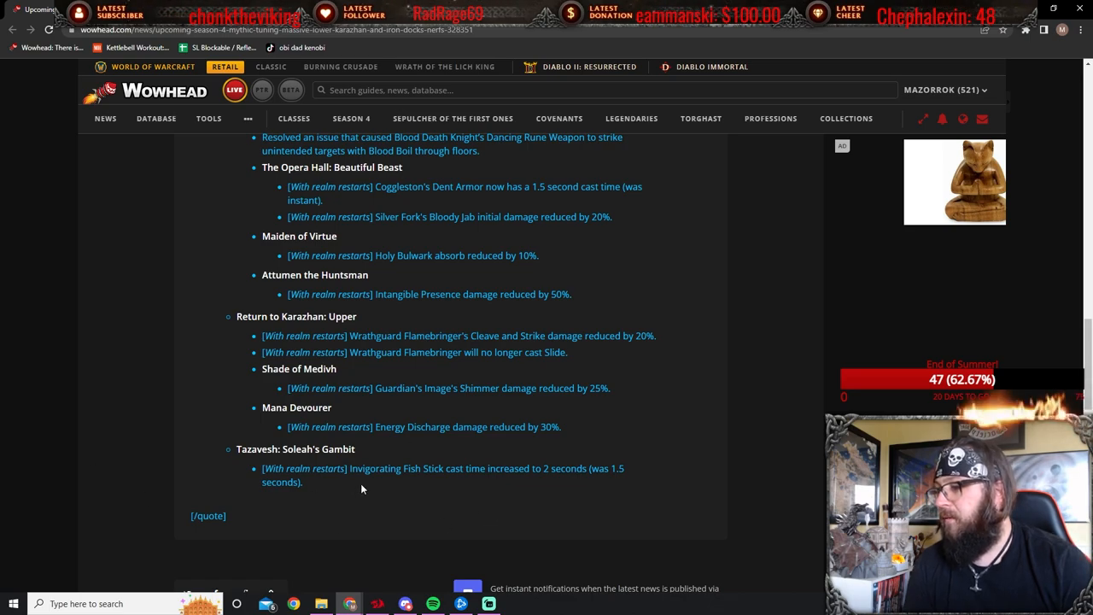
mouse_move(535, 480)
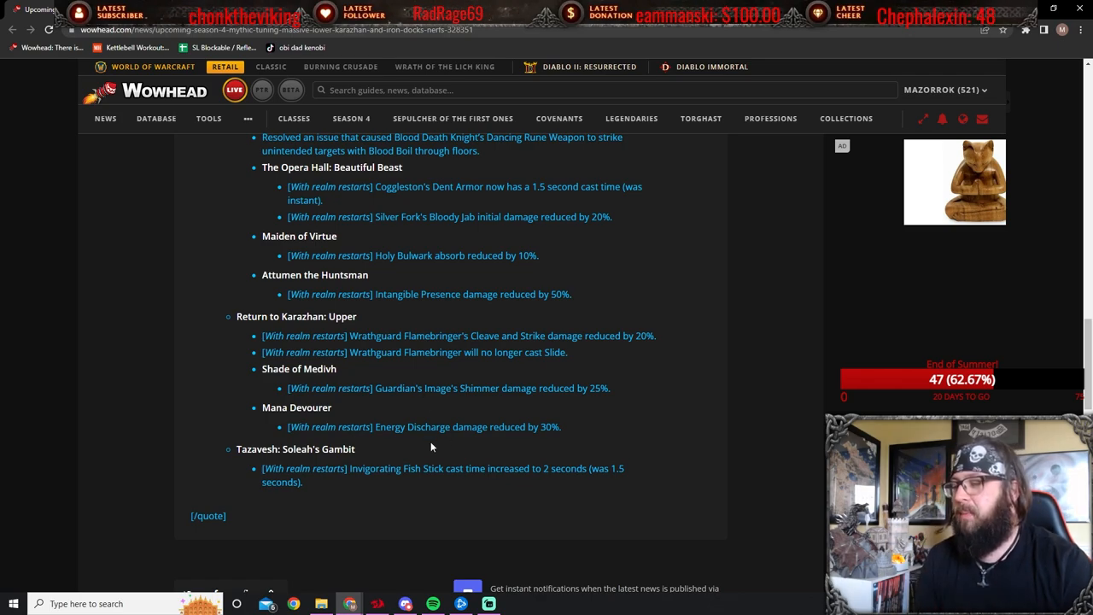
mouse_move(503, 446)
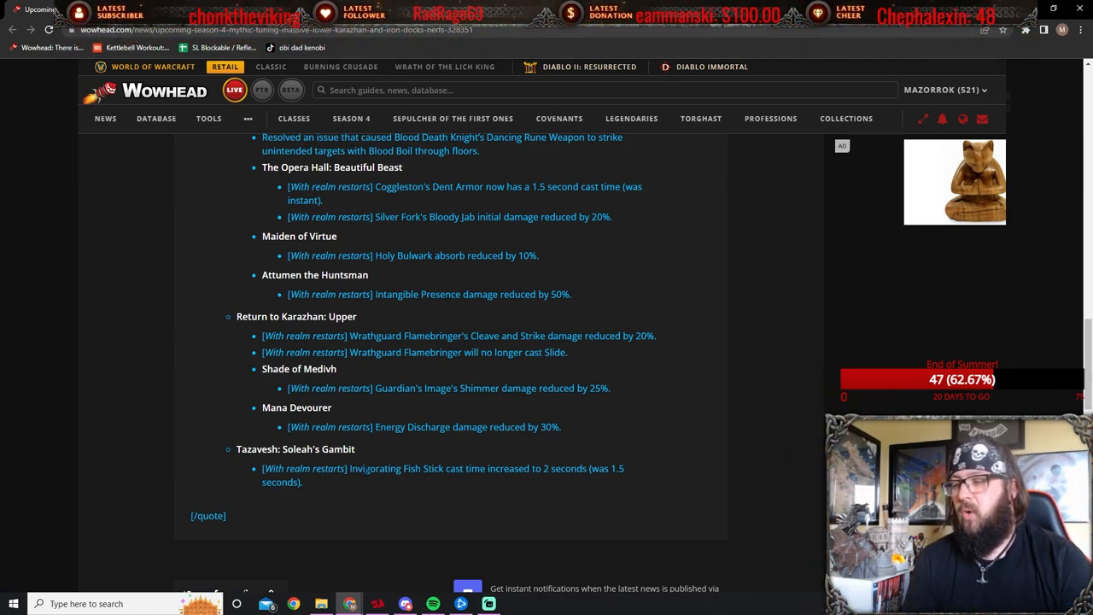
mouse_move(593, 482)
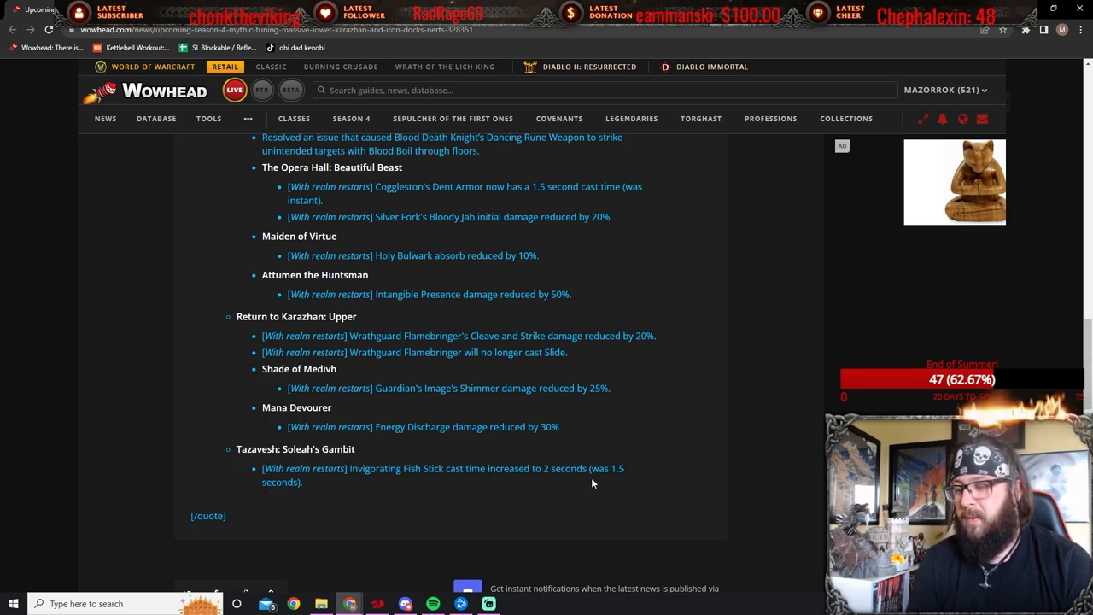
mouse_move(425, 483)
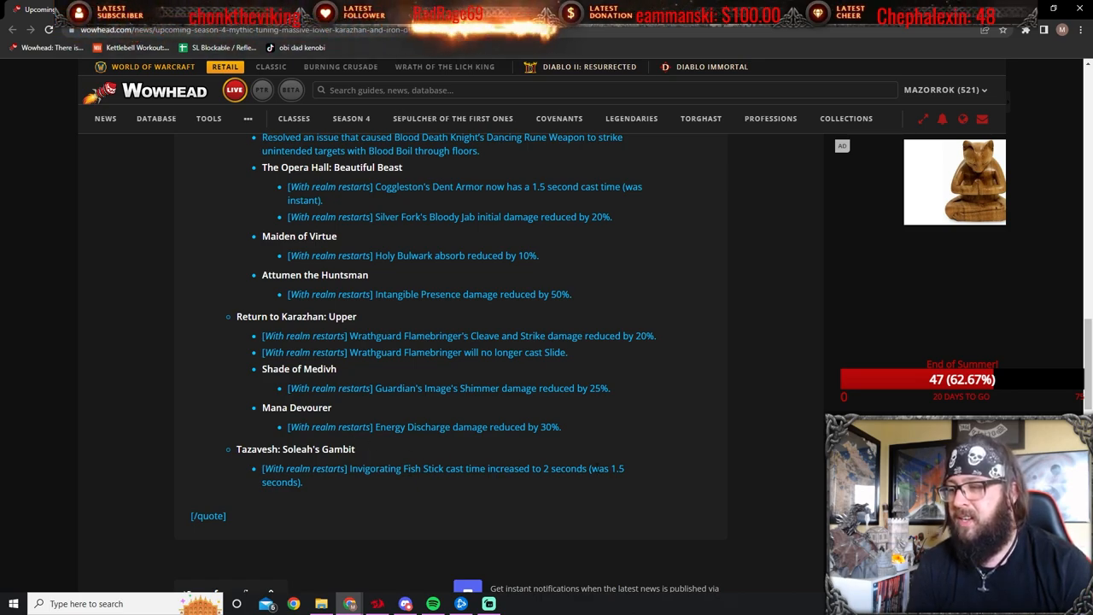
Scroll to the Return to Karazhan: Lower list and highlight both Skeletal Usher nerf lines
left_click_drag(303, 448, 303, 481)
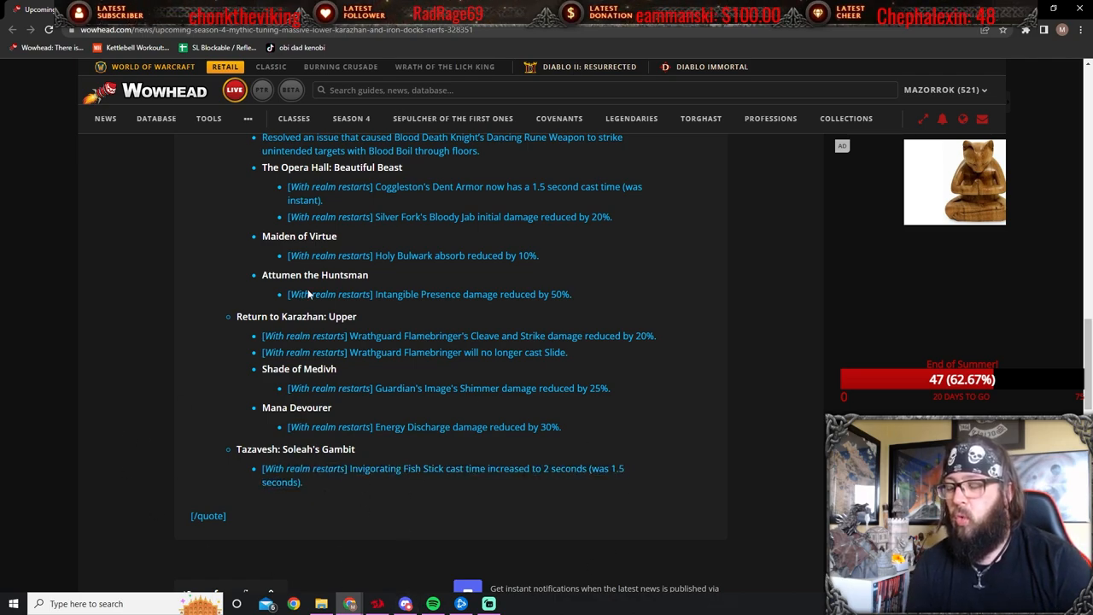
mouse_move(460, 444)
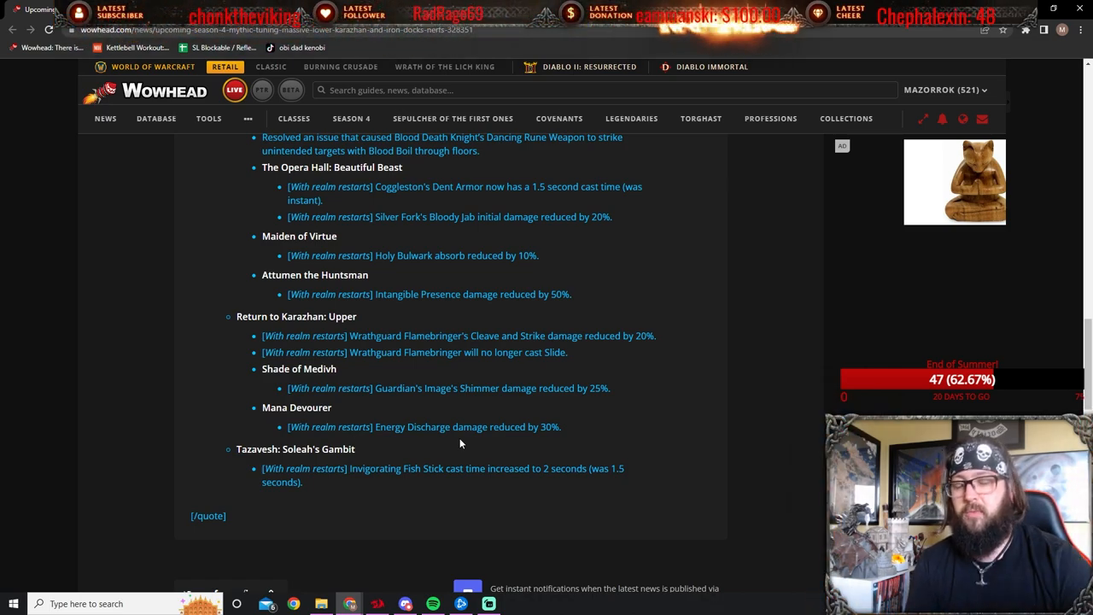
mouse_move(811, 389)
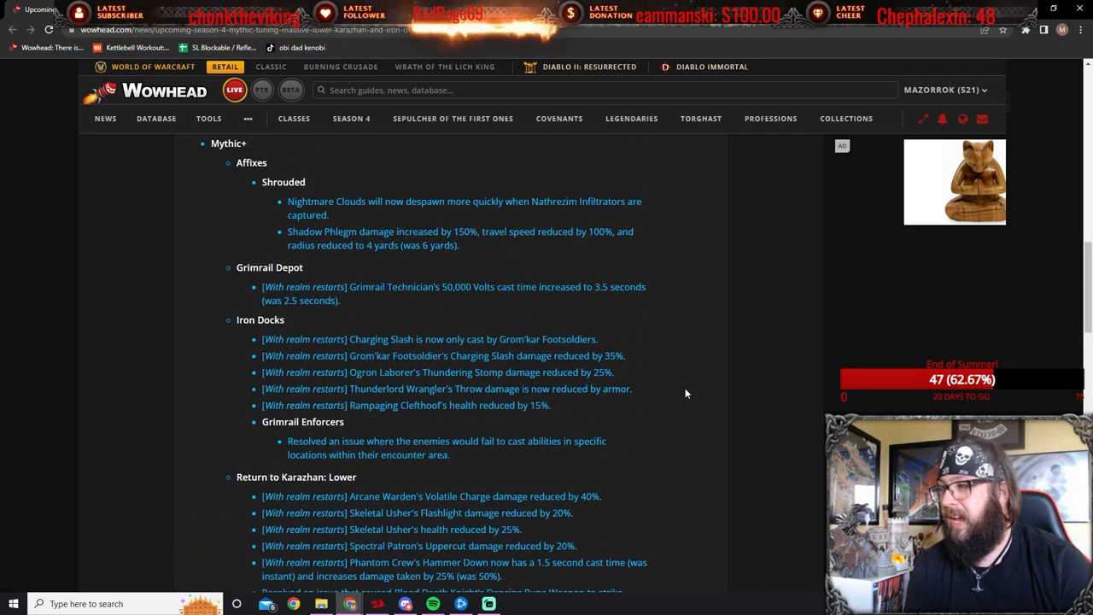
scroll("down", 3)
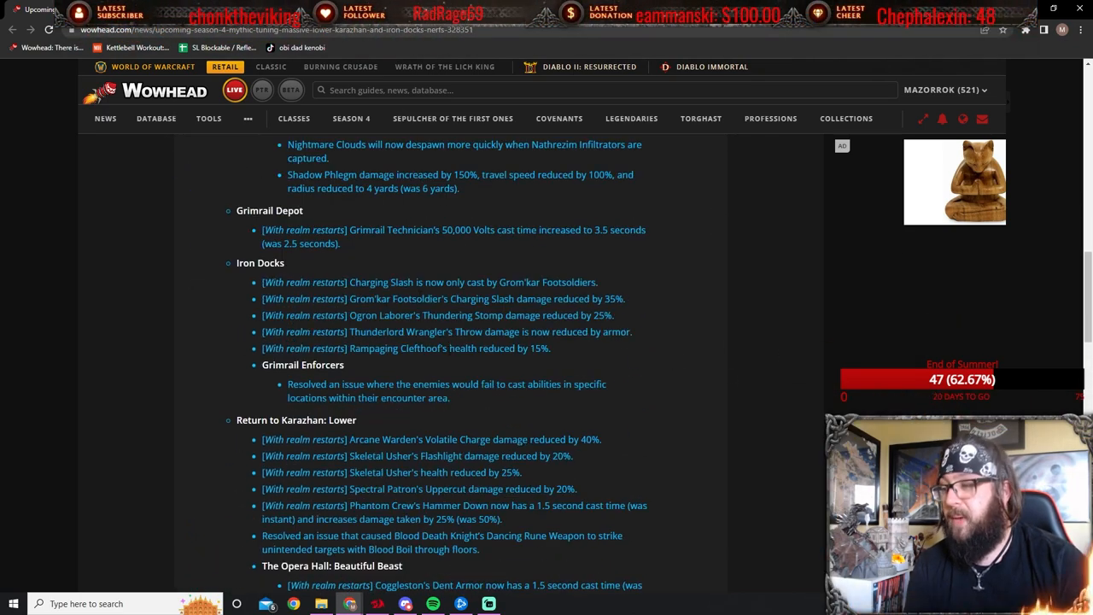
scroll("down", 3)
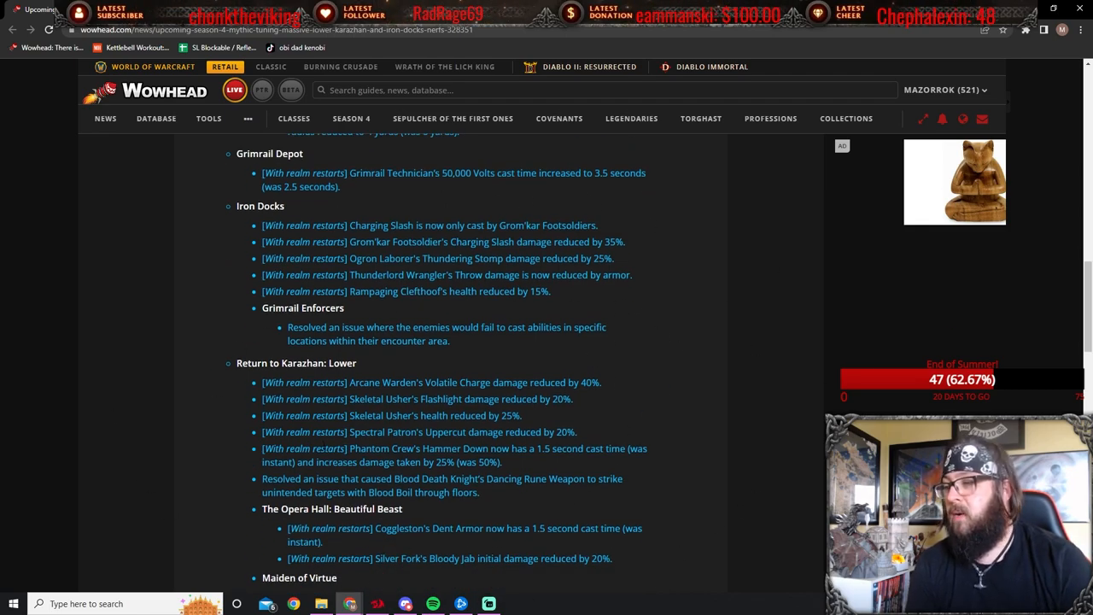
scroll("down", 3)
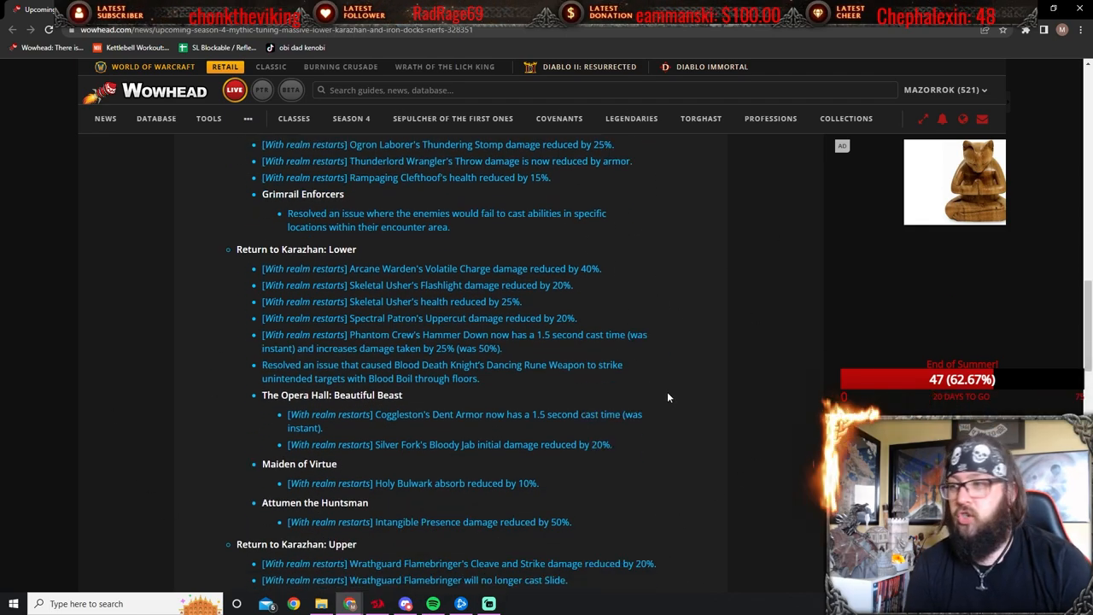
left_click_drag(263, 285, 523, 301)
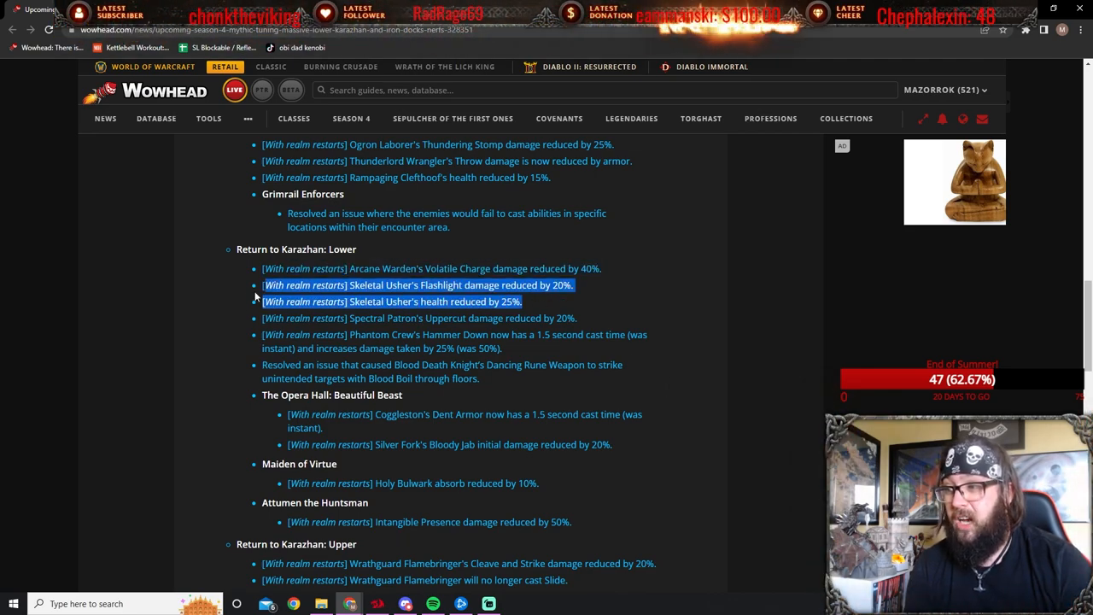
mouse_move(342, 294)
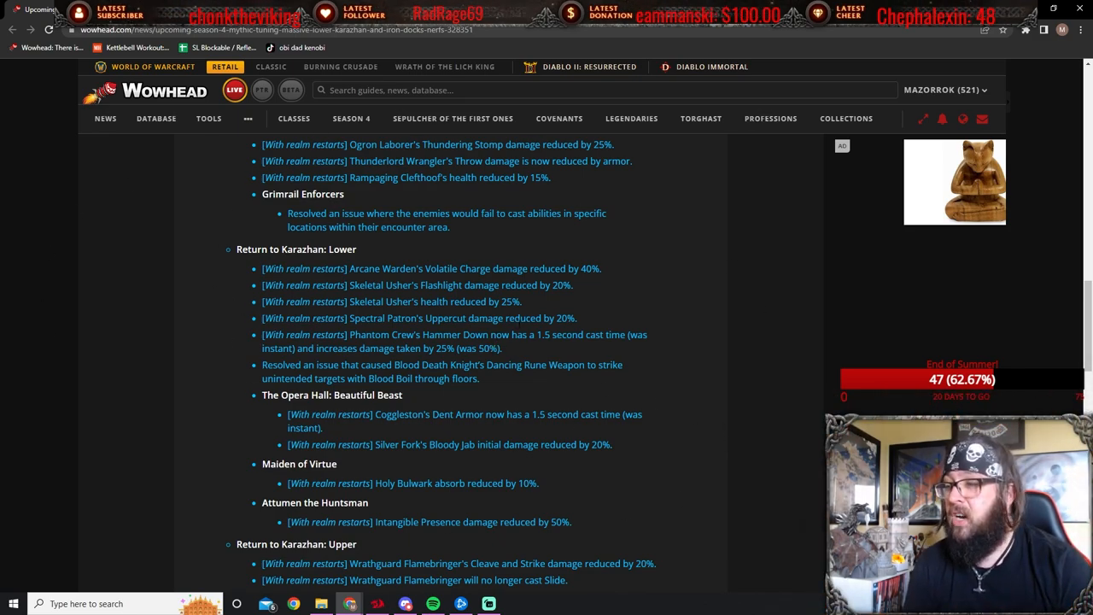
mouse_move(150, 300)
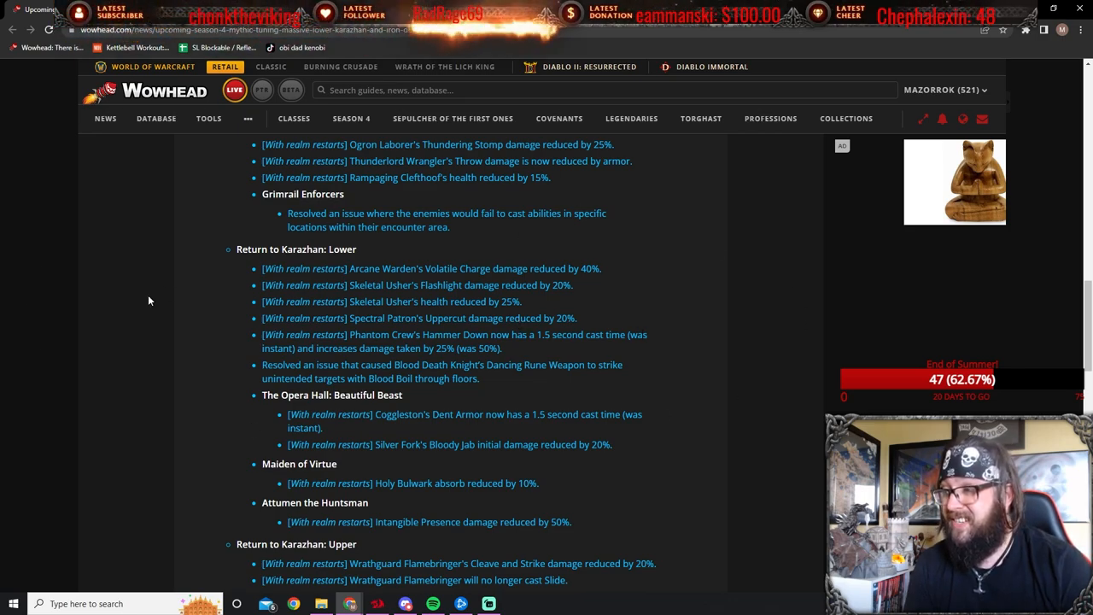
mouse_move(643, 474)
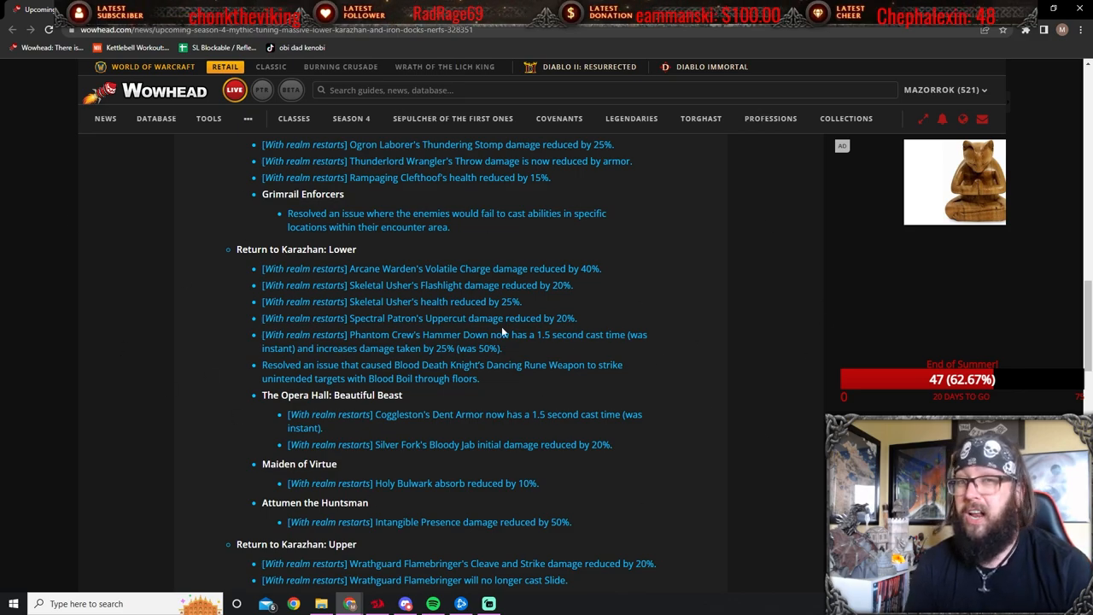
mouse_move(245, 432)
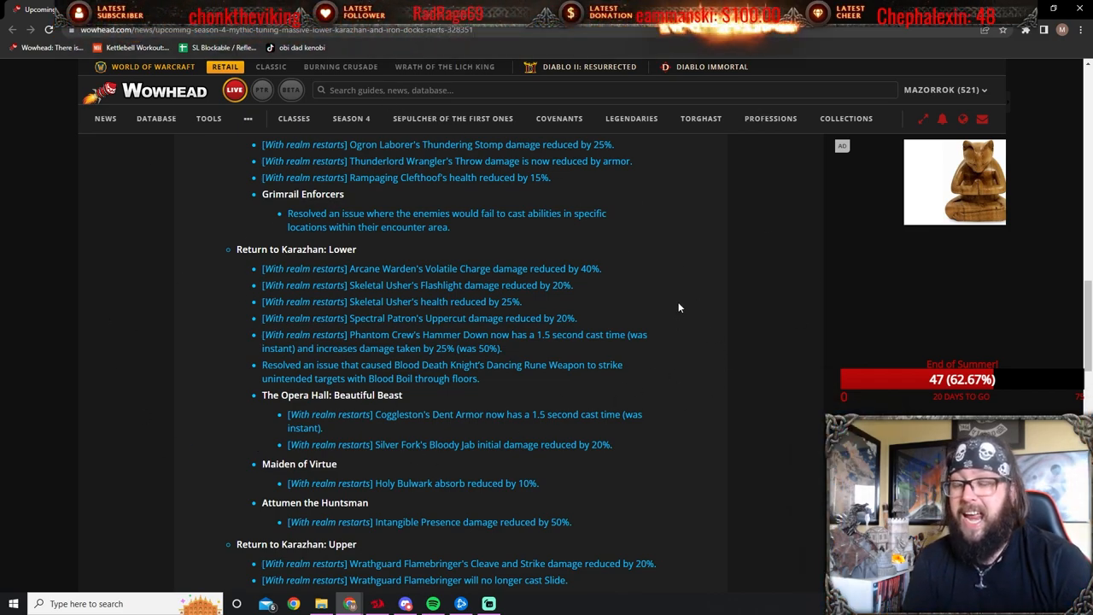
mouse_move(268, 344)
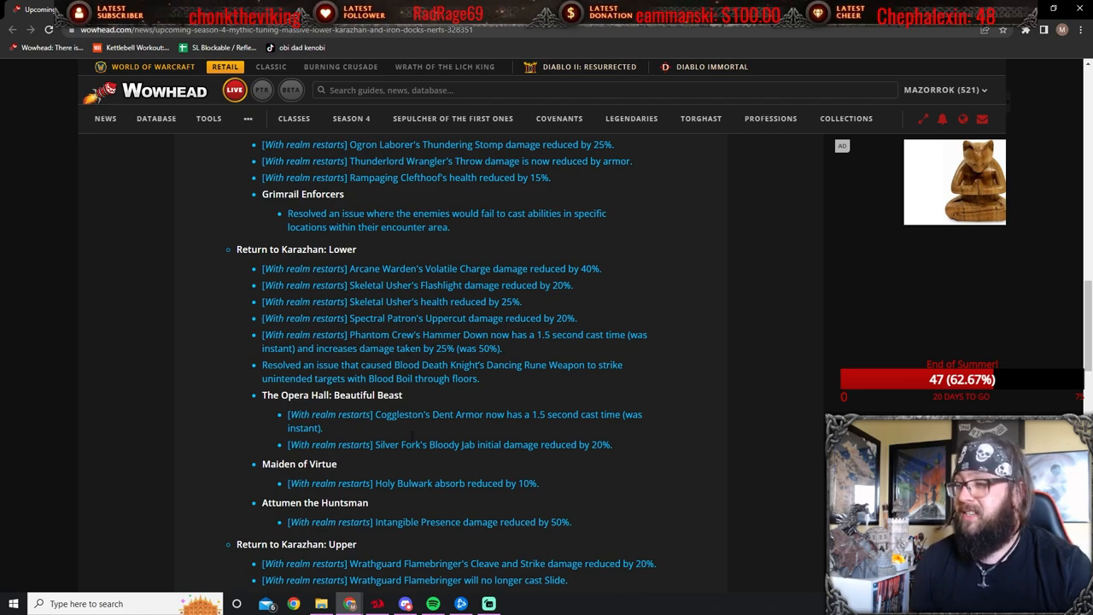
mouse_move(654, 347)
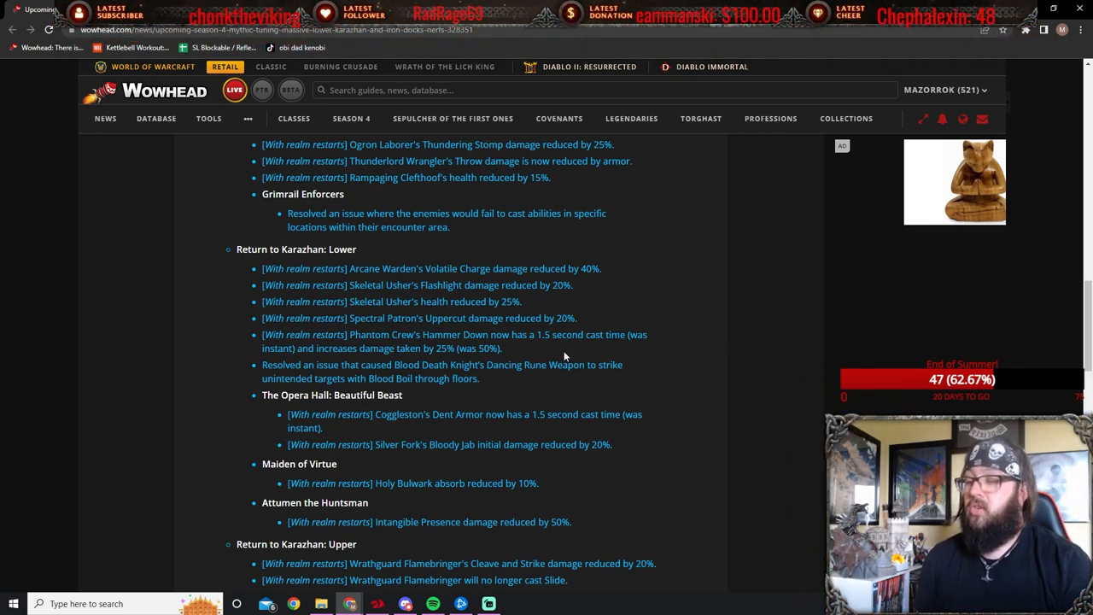
mouse_move(849, 209)
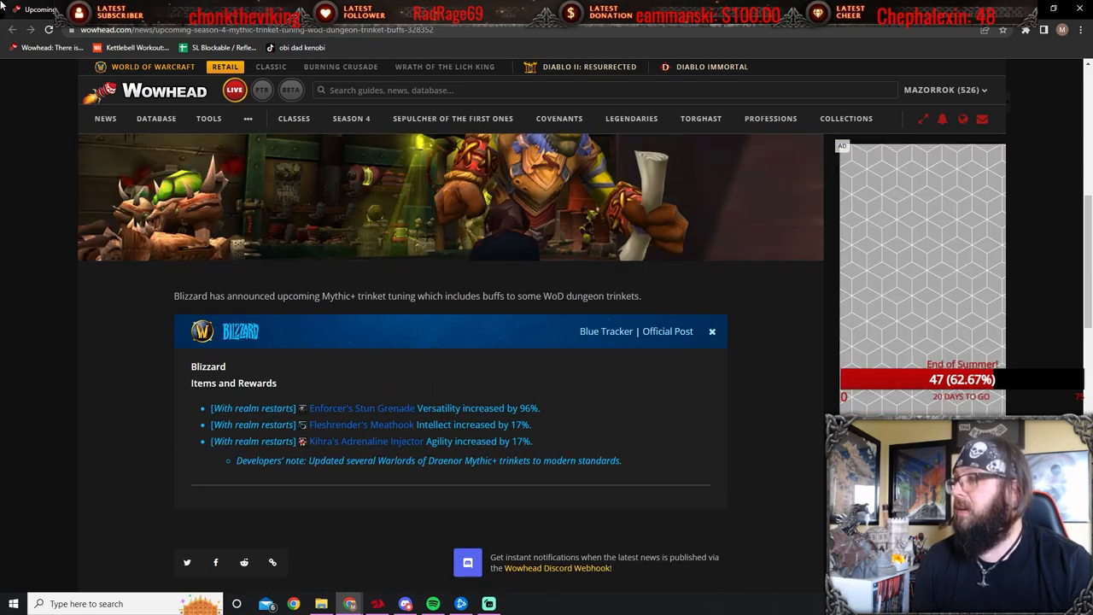
mouse_move(361, 407)
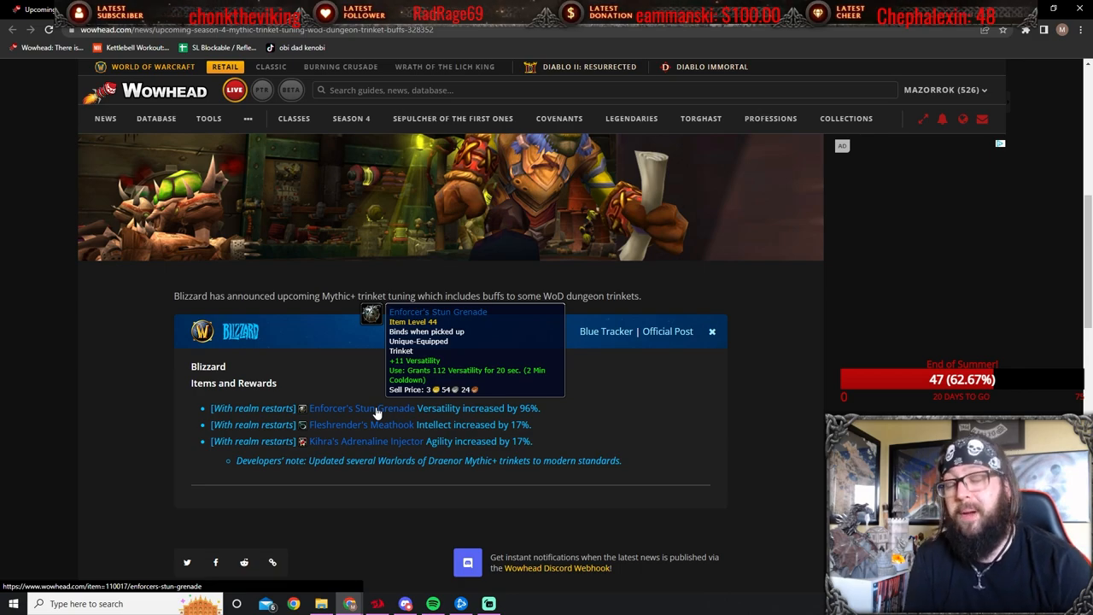
mouse_move(361, 425)
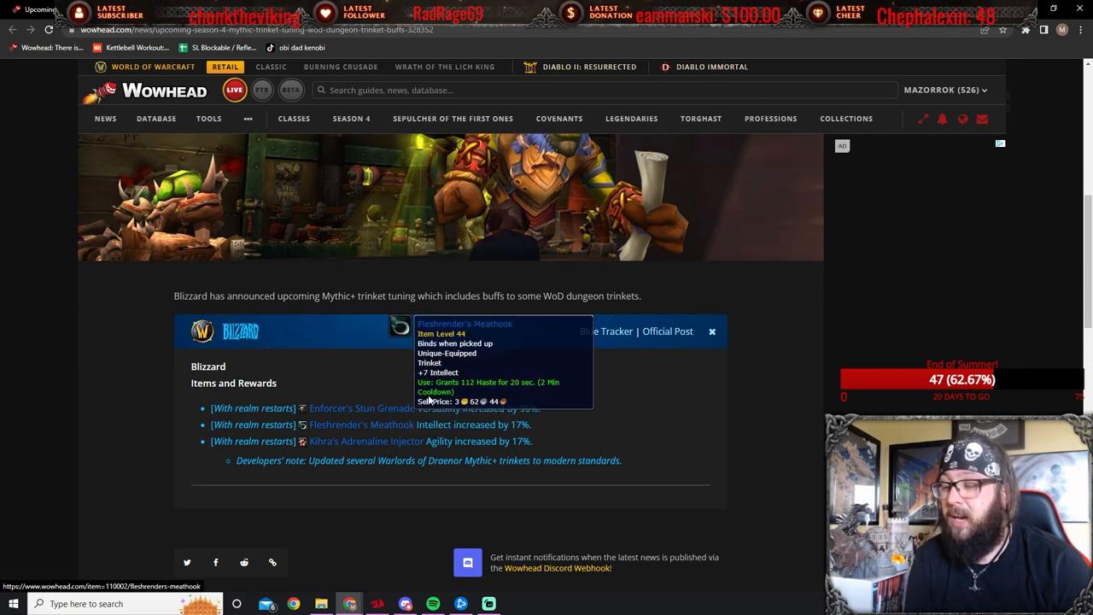
mouse_move(352, 407)
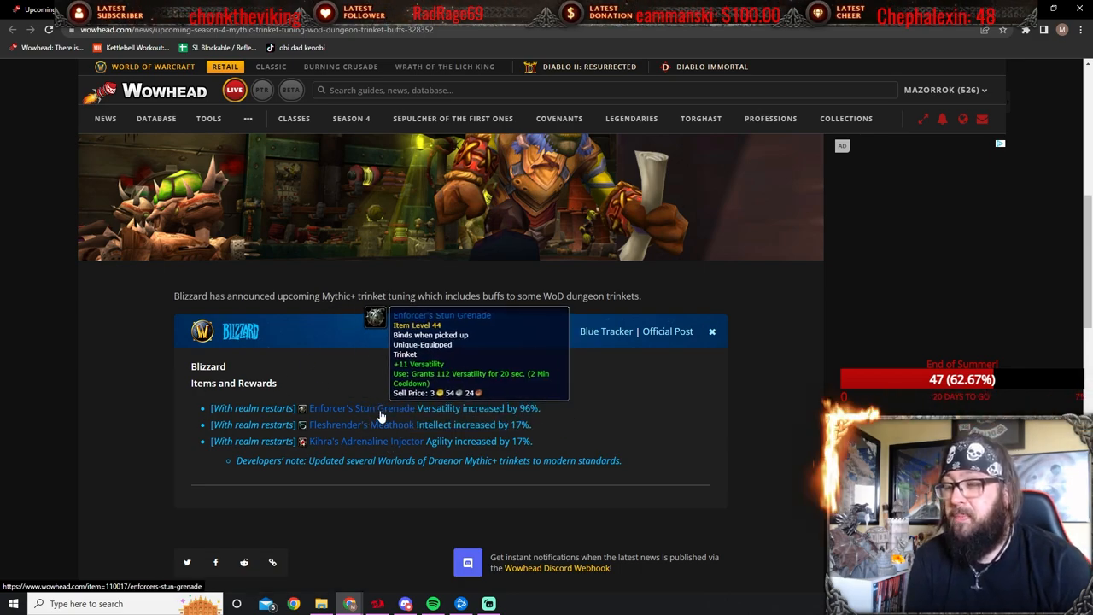